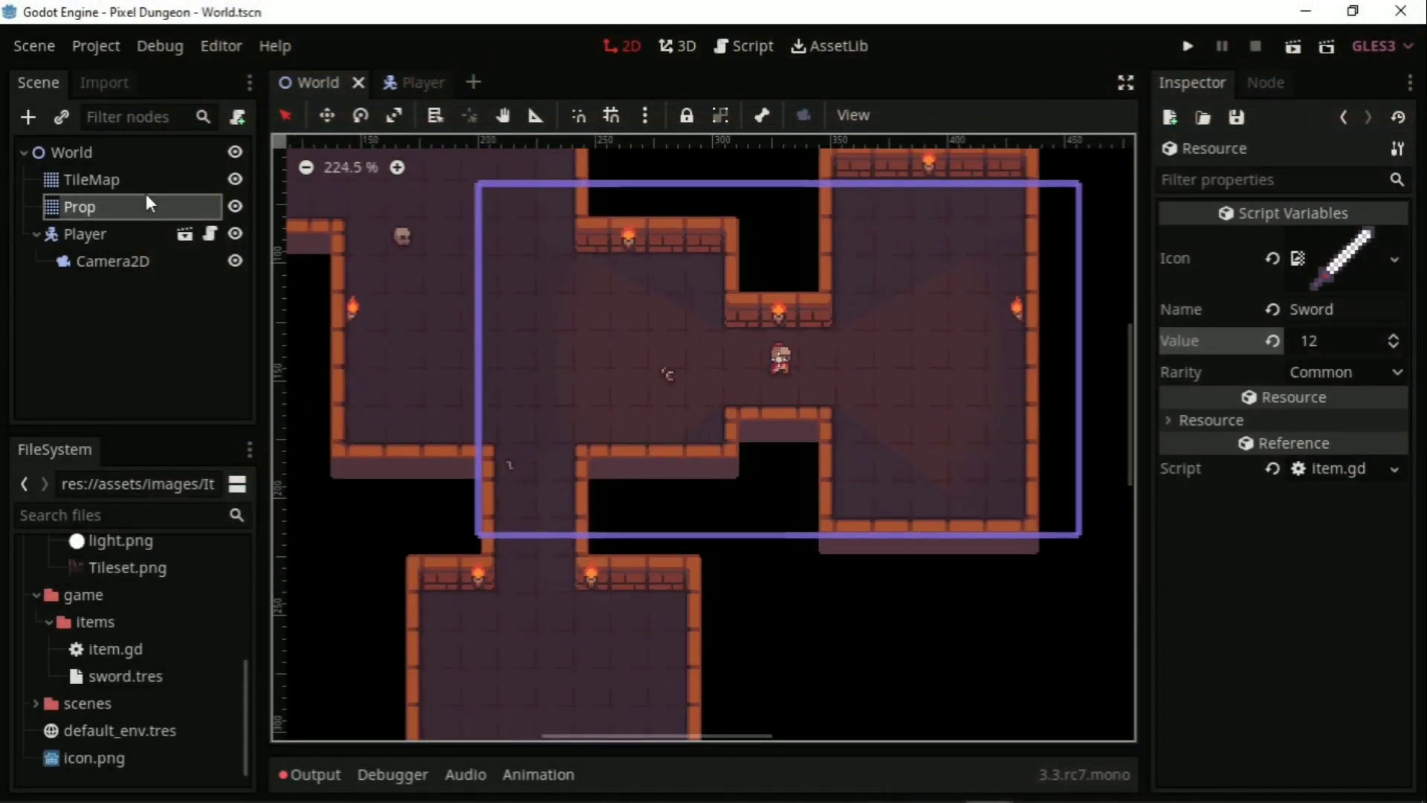
Step: In the Player scene, reposition the player in the room and preview the sprite's third idle frame
left_click(235, 180)
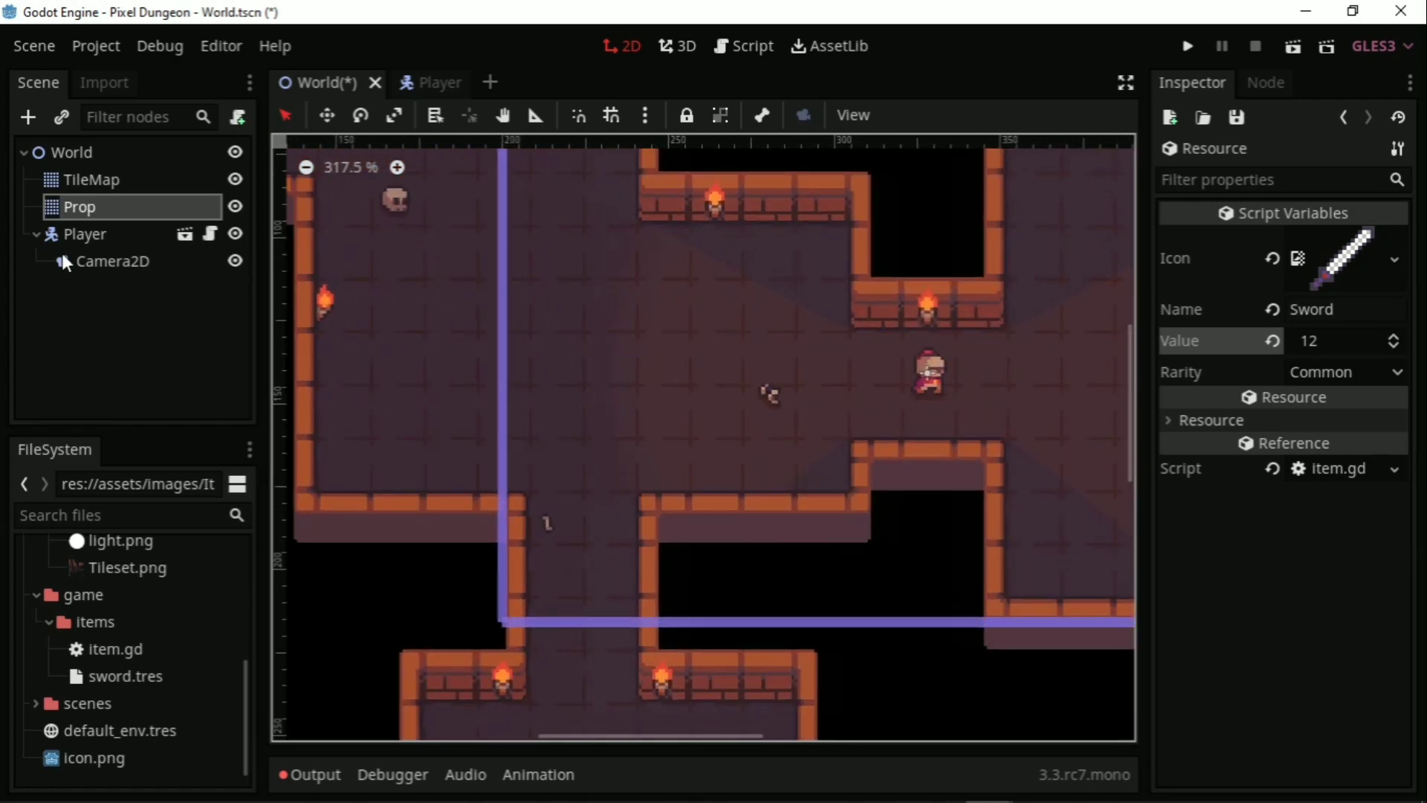
left_click(420, 81)
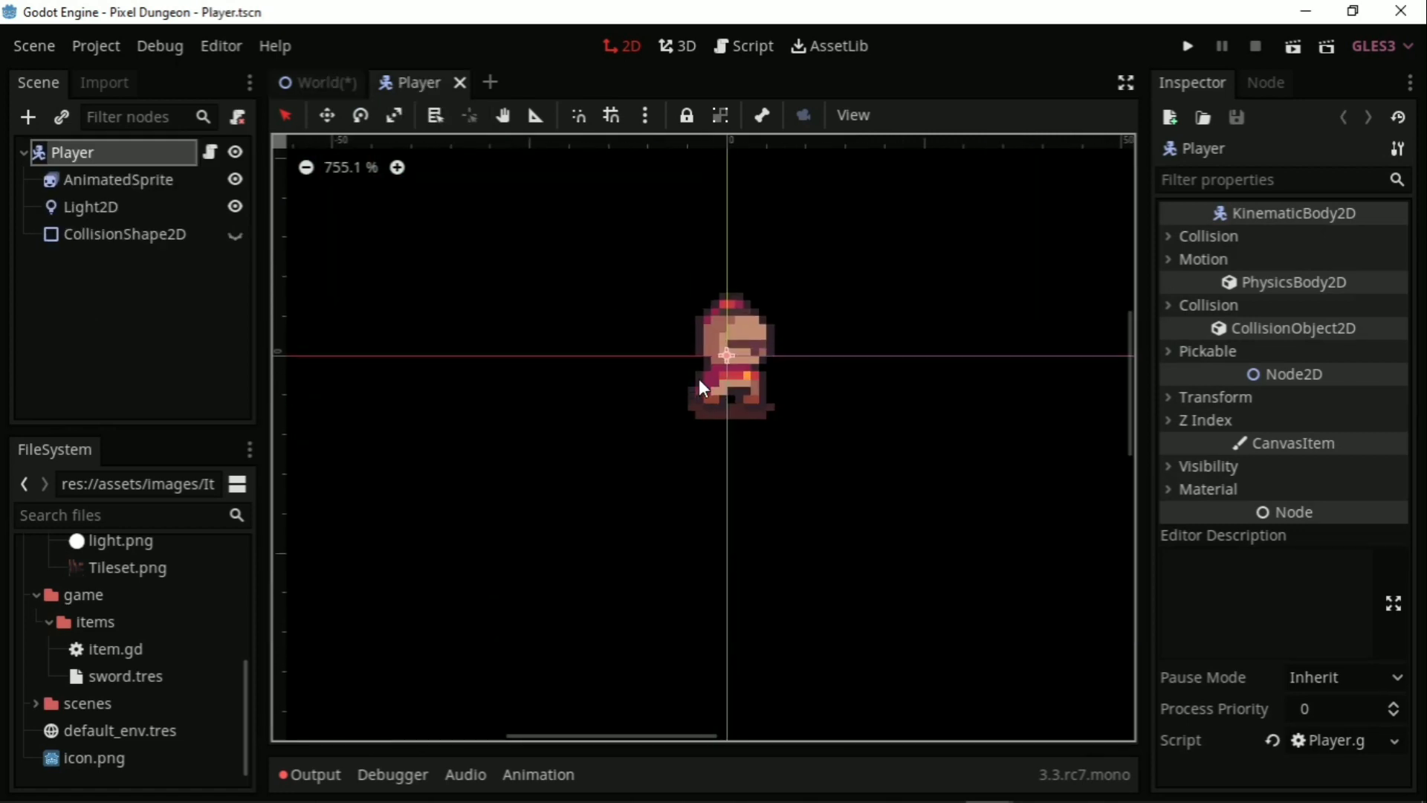
left_click(90, 206)
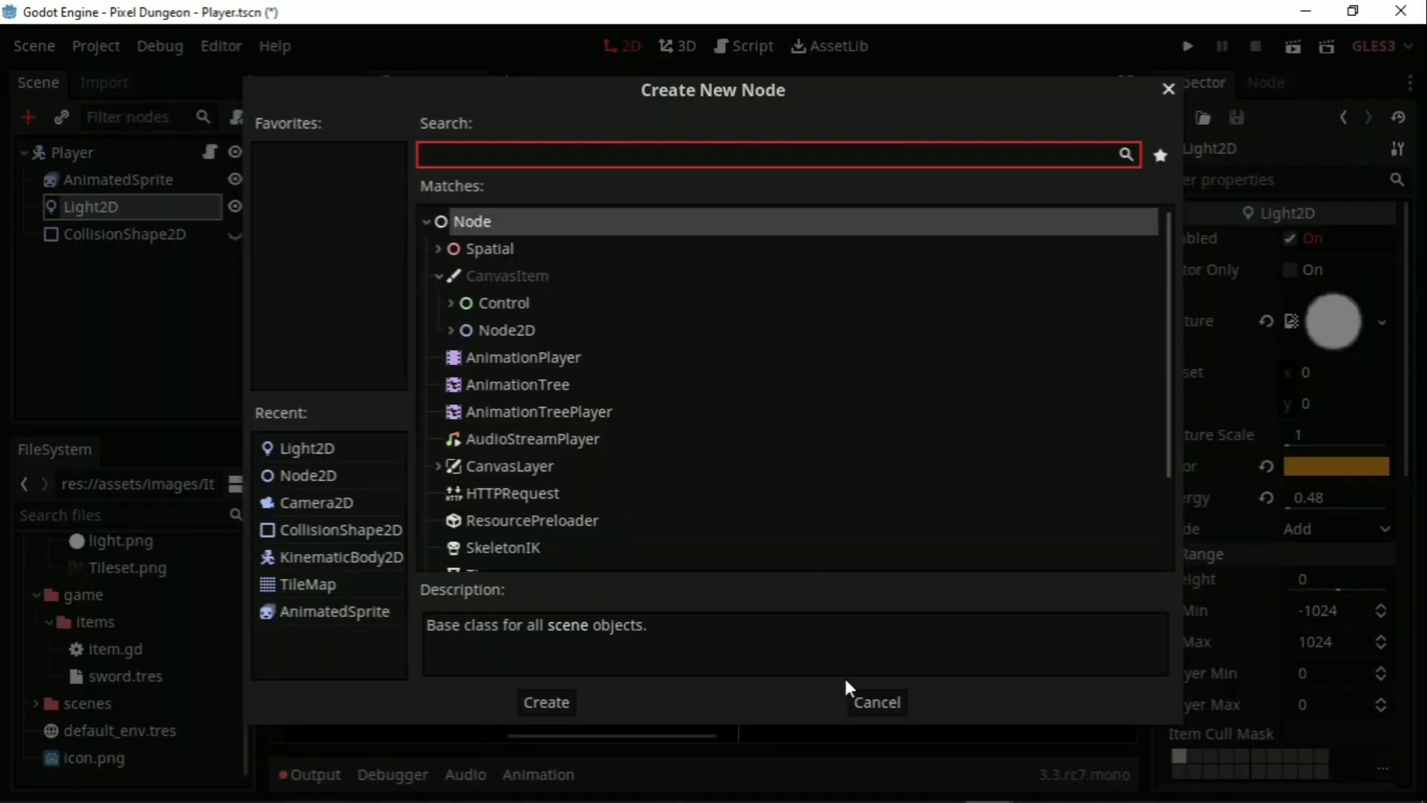
left_click(875, 702)
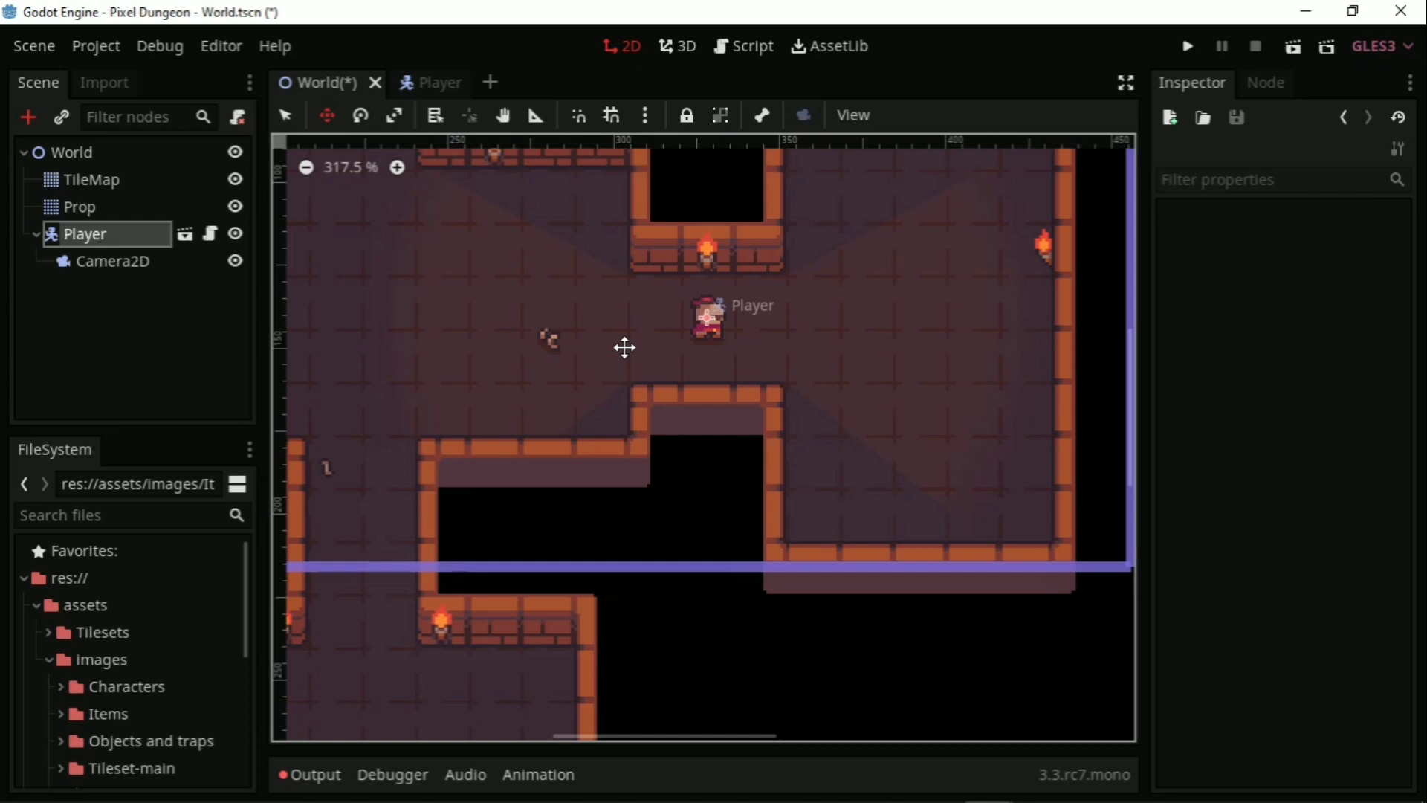
left_click_drag(704, 318, 561, 338)
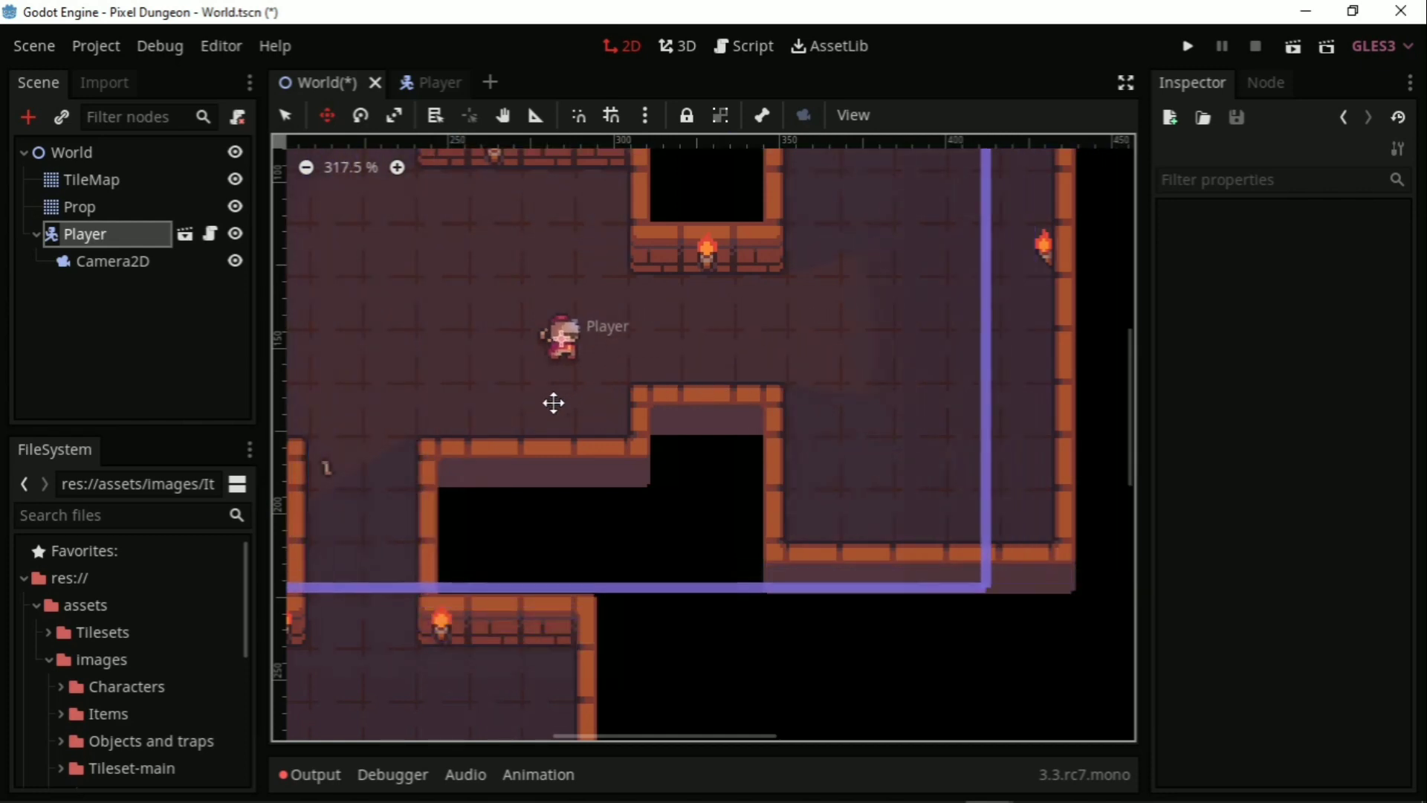
left_click_drag(562, 338, 773, 309)
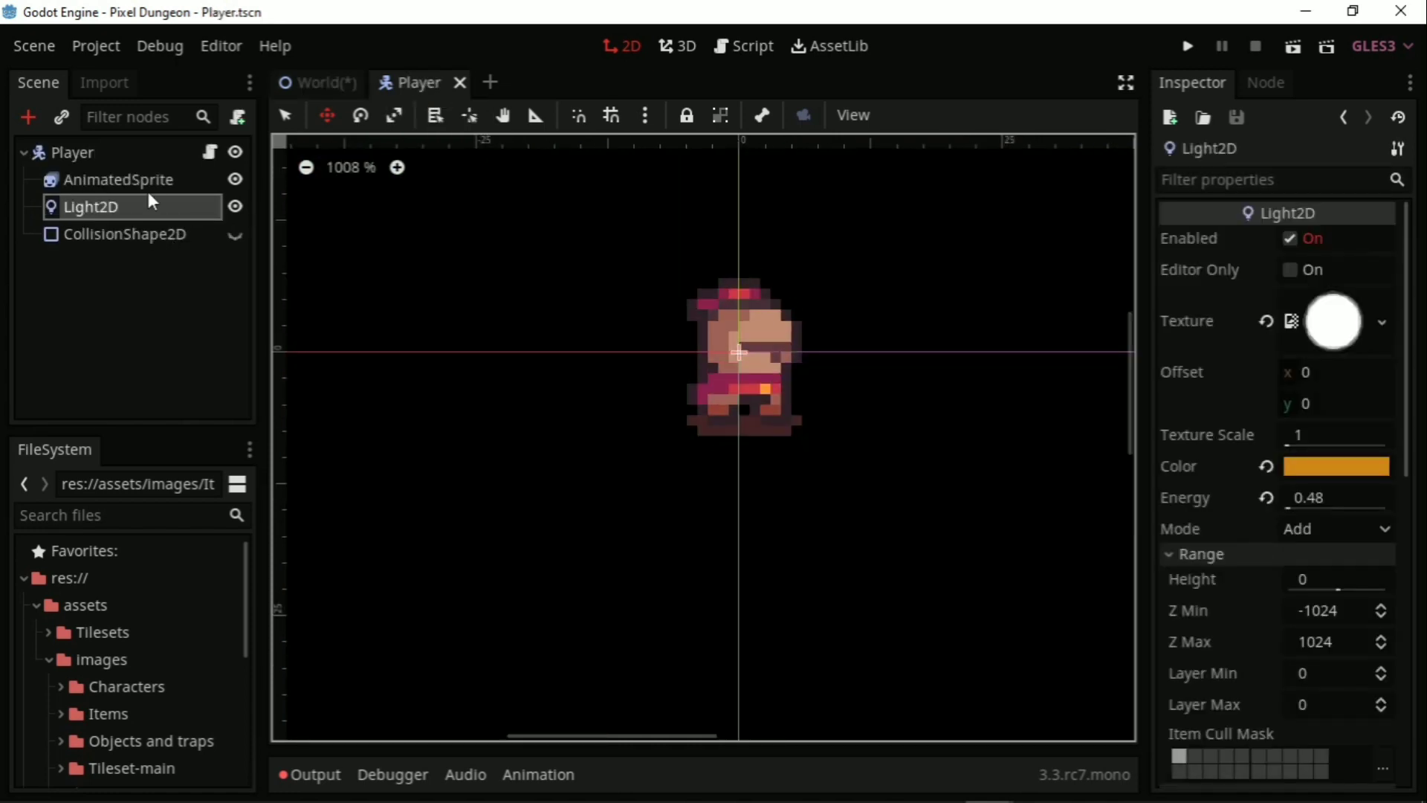
left_click(119, 180)
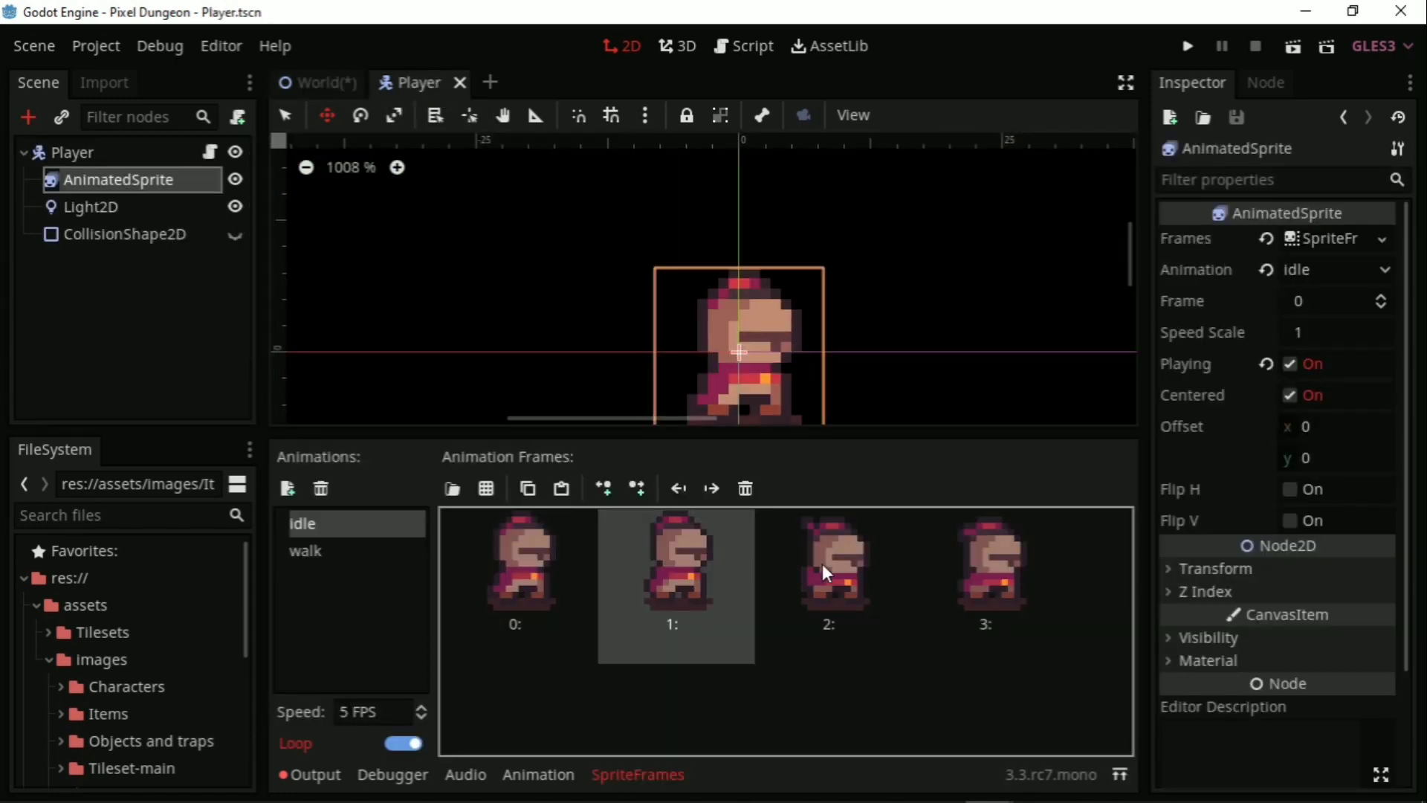
left_click(306, 550)
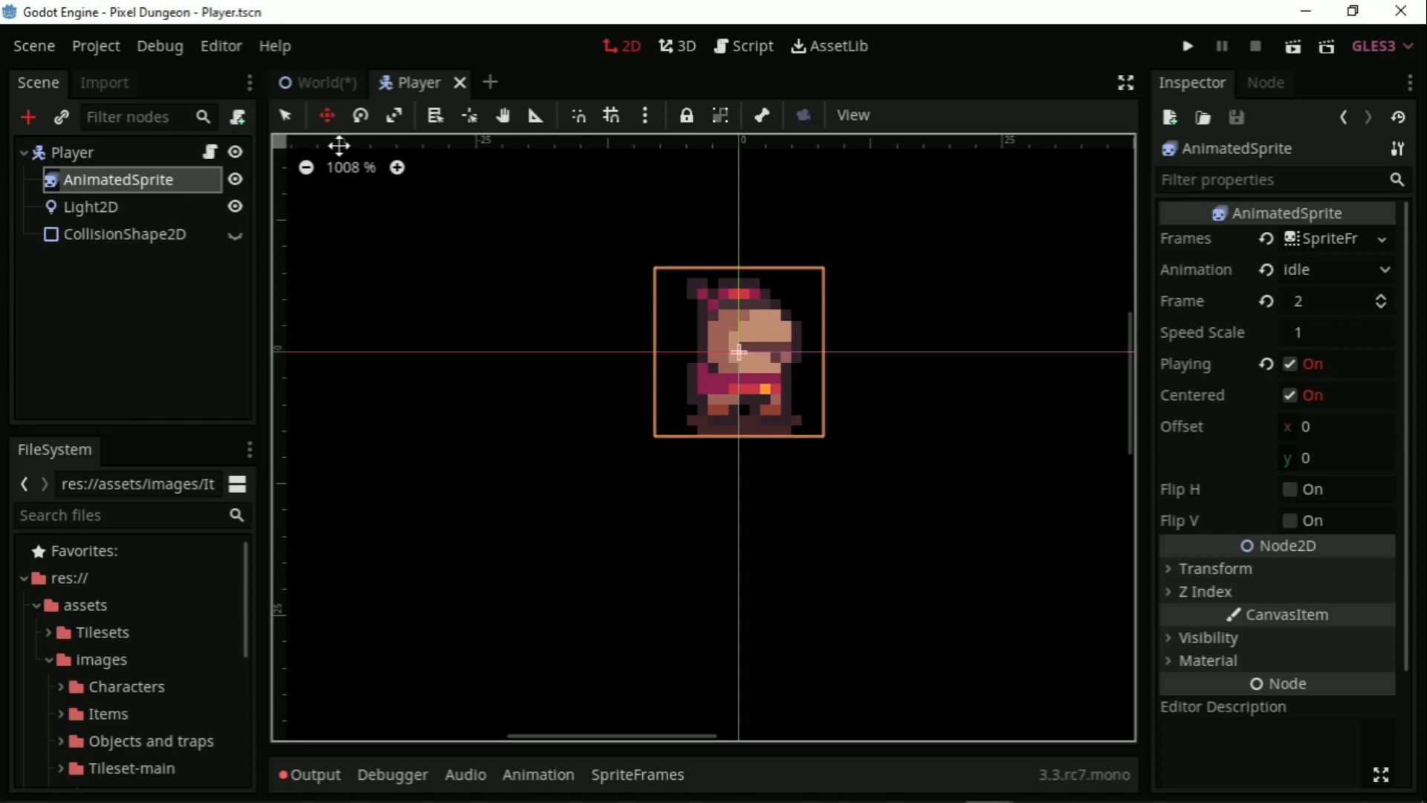
Step: Back in the World scene, paint a test wall tile at the corridor's end with the TileMap
left_click(321, 81)
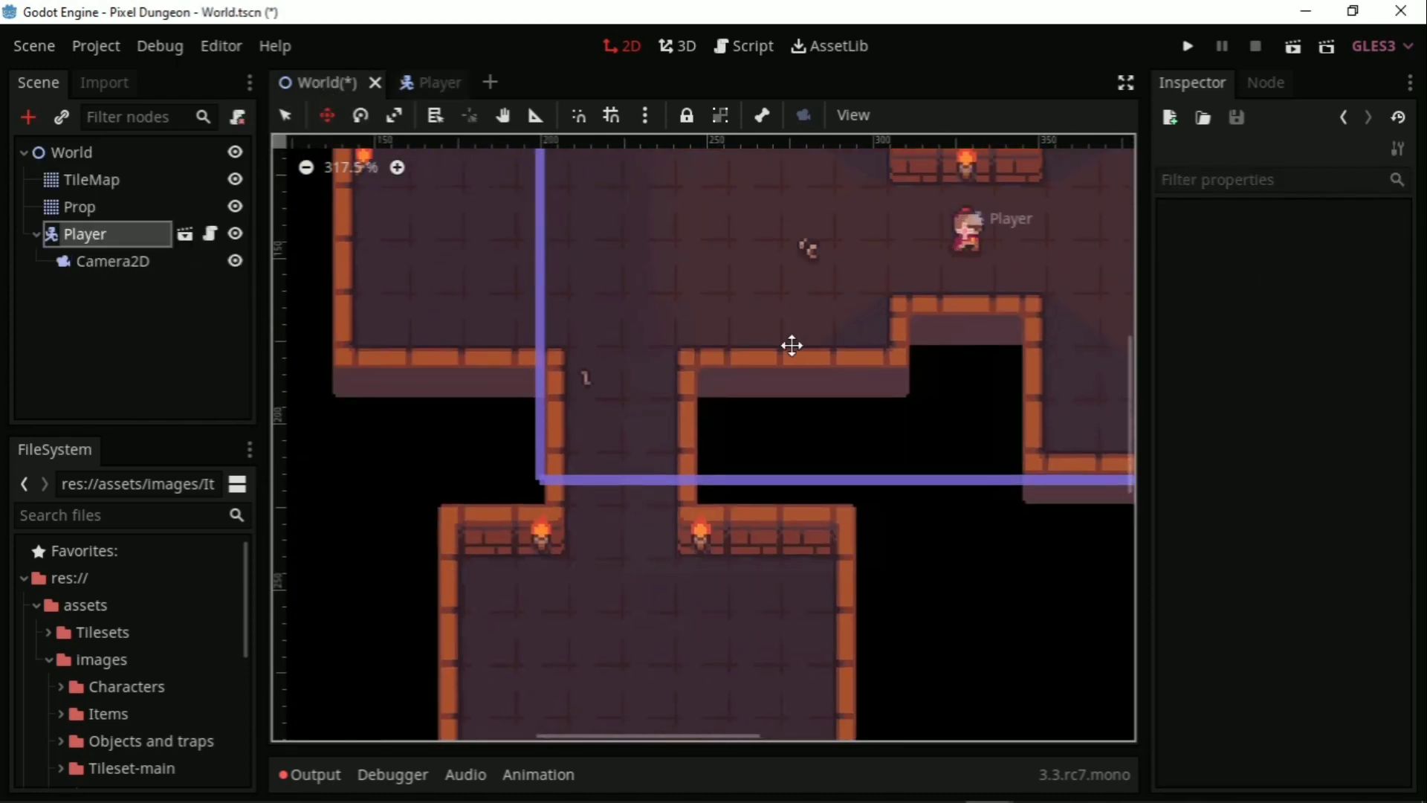
scroll("down", 3)
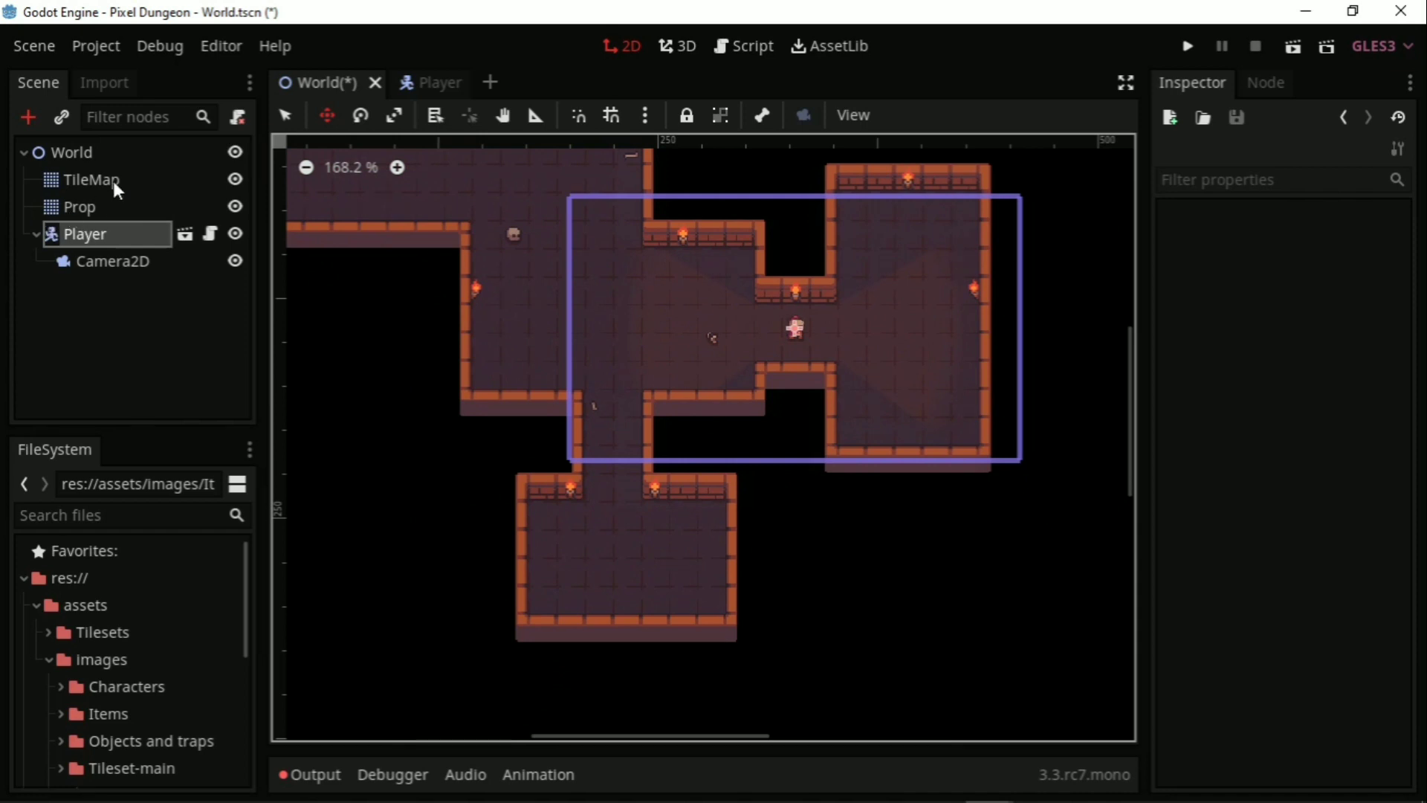
left_click(91, 180)
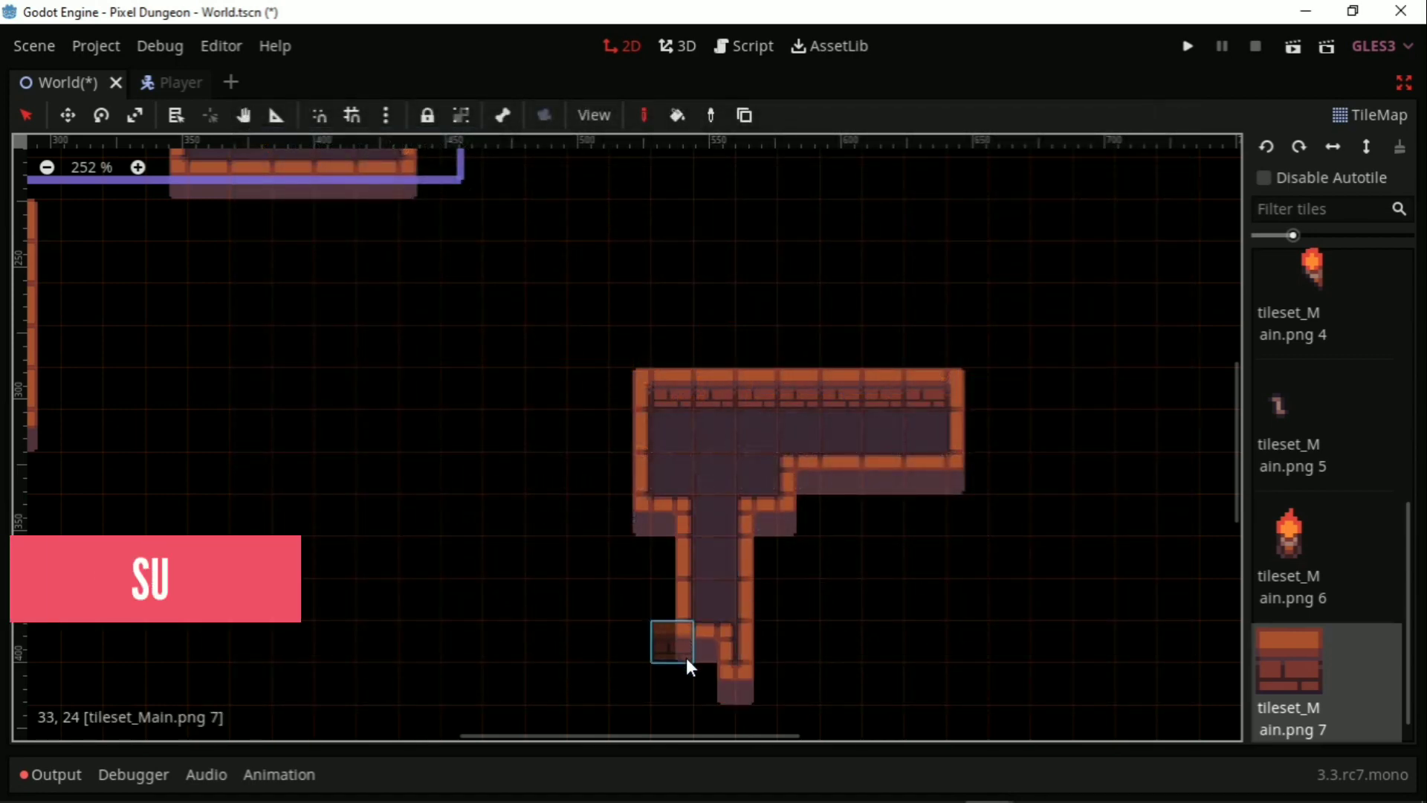
left_click(627, 639)
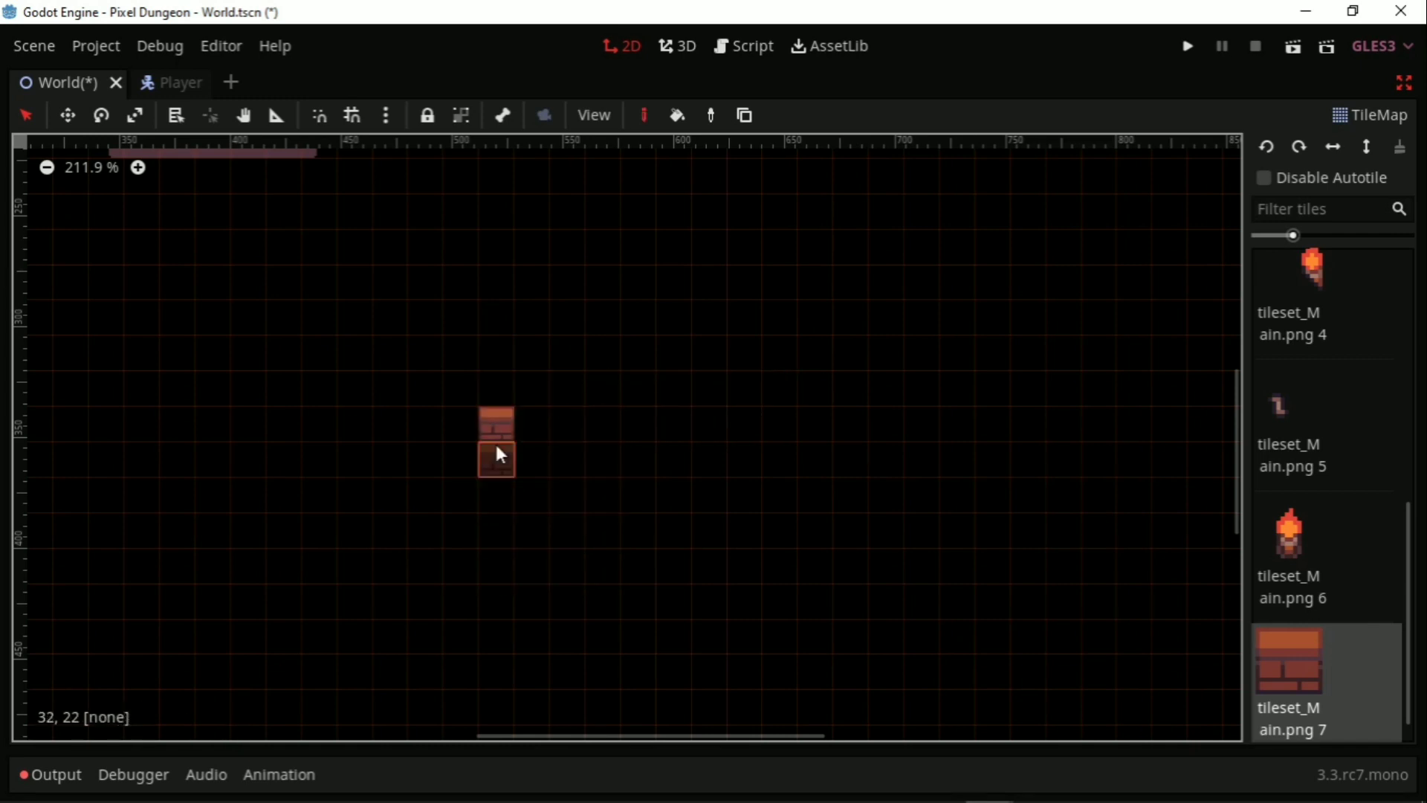
scroll("down", 3)
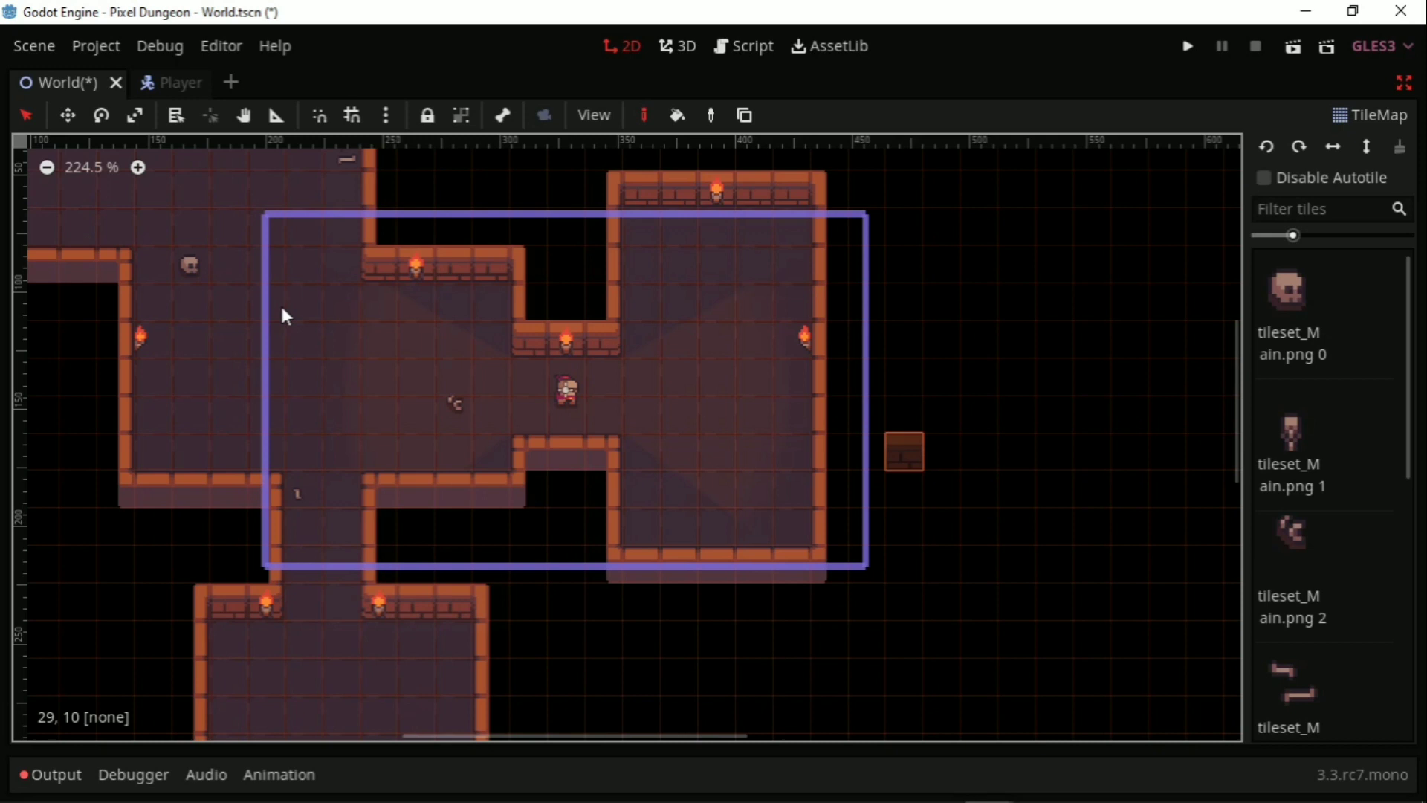
scroll("down", 3)
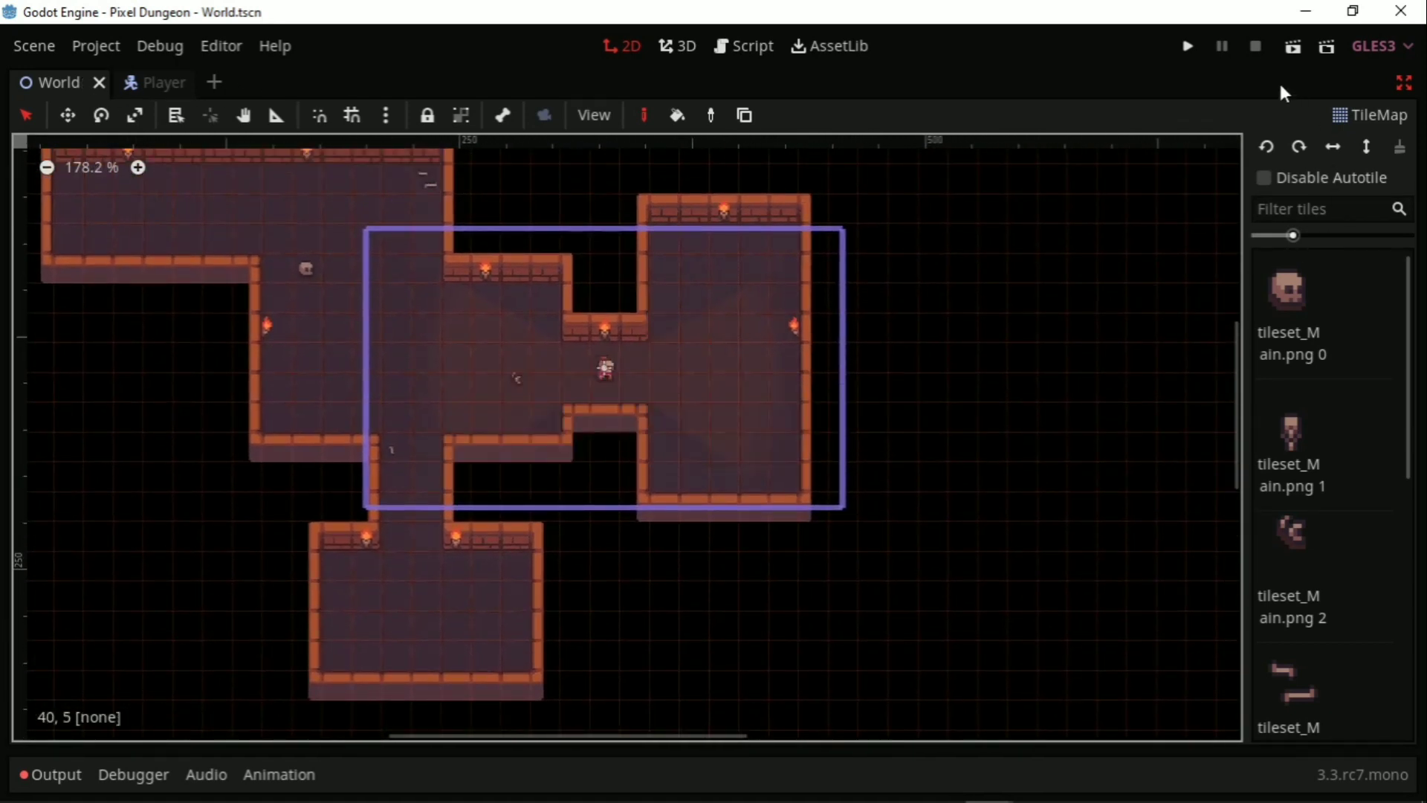
left_click(1187, 46)
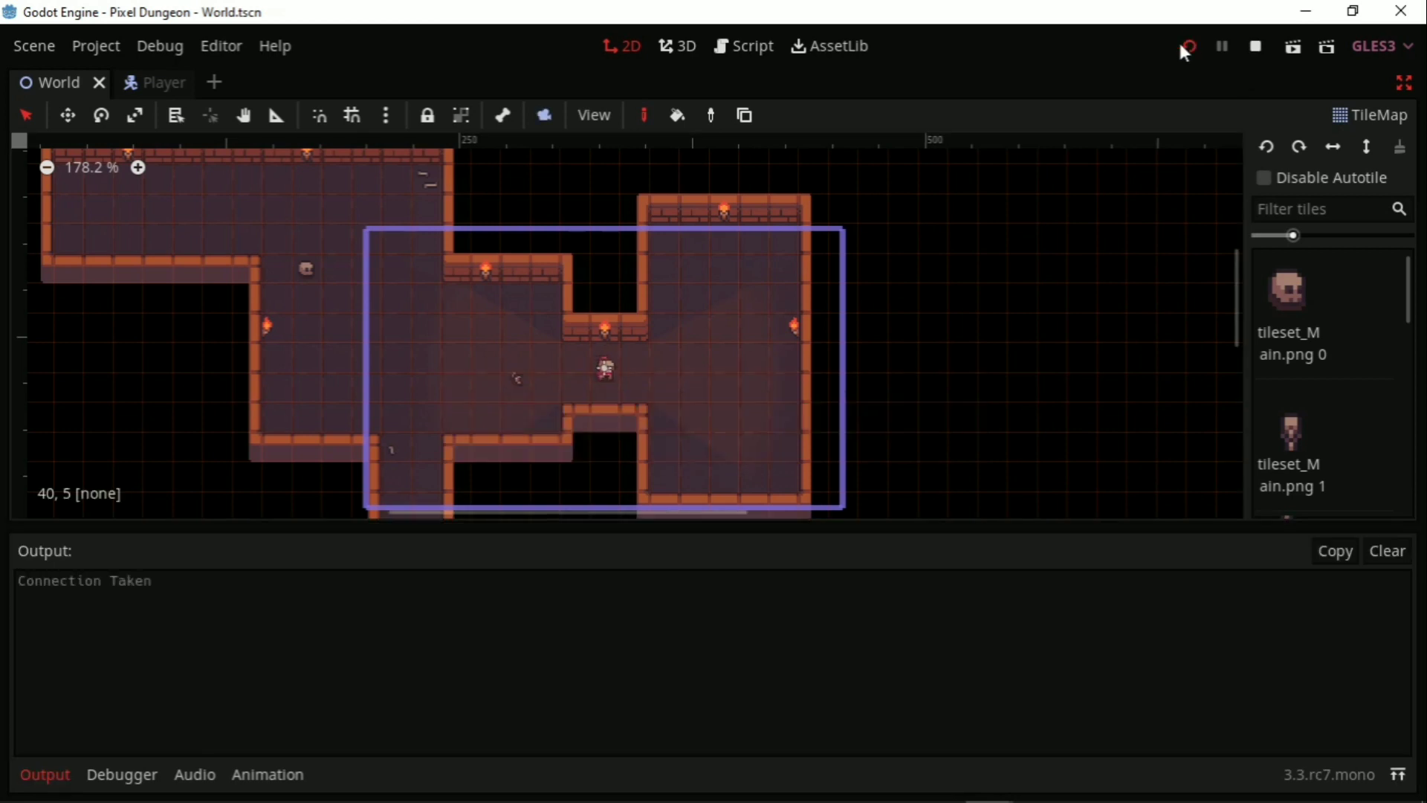
left_click(1186, 46)
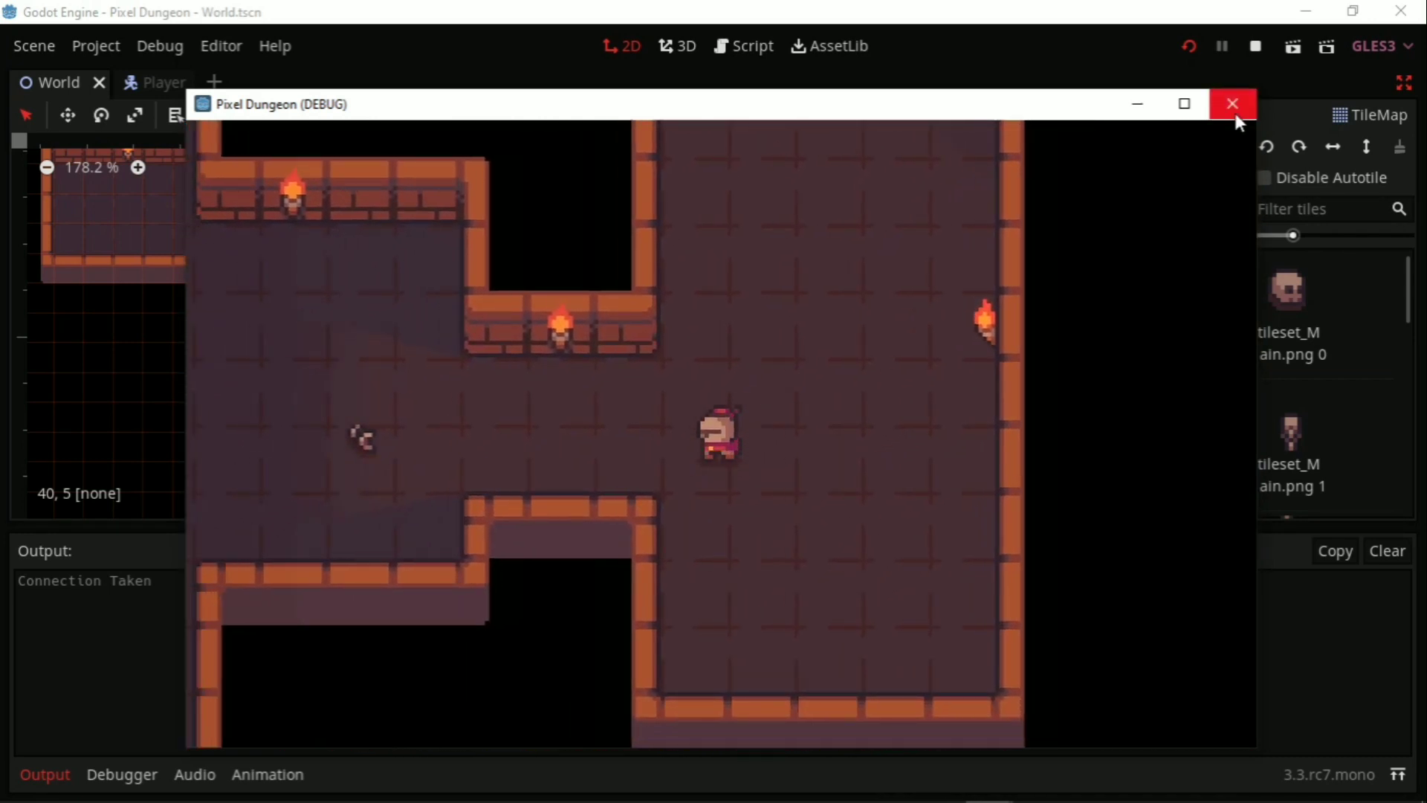
left_click(1234, 104)
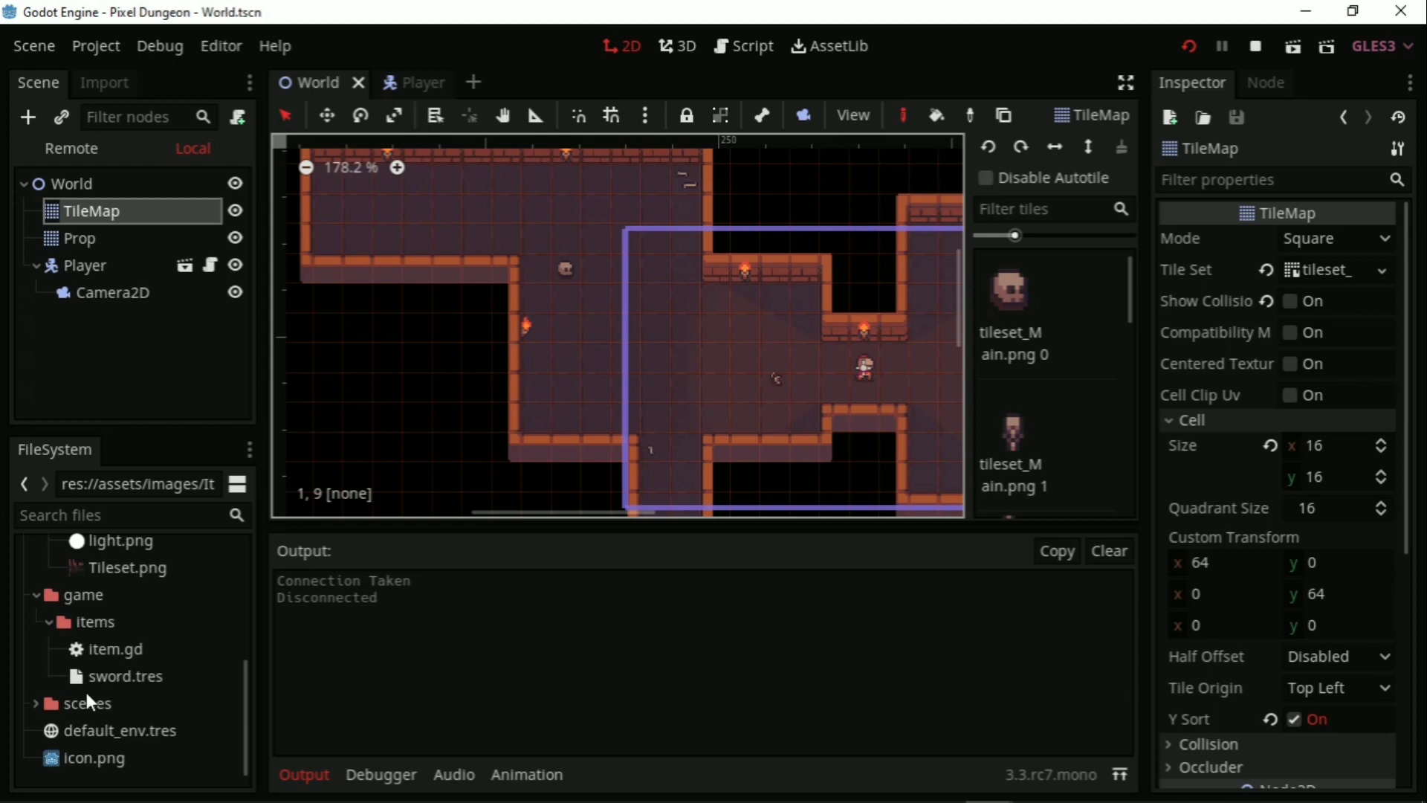
Step: Open item.gd, the Item resource script with icon, name, value and rarity properties
left_click(114, 648)
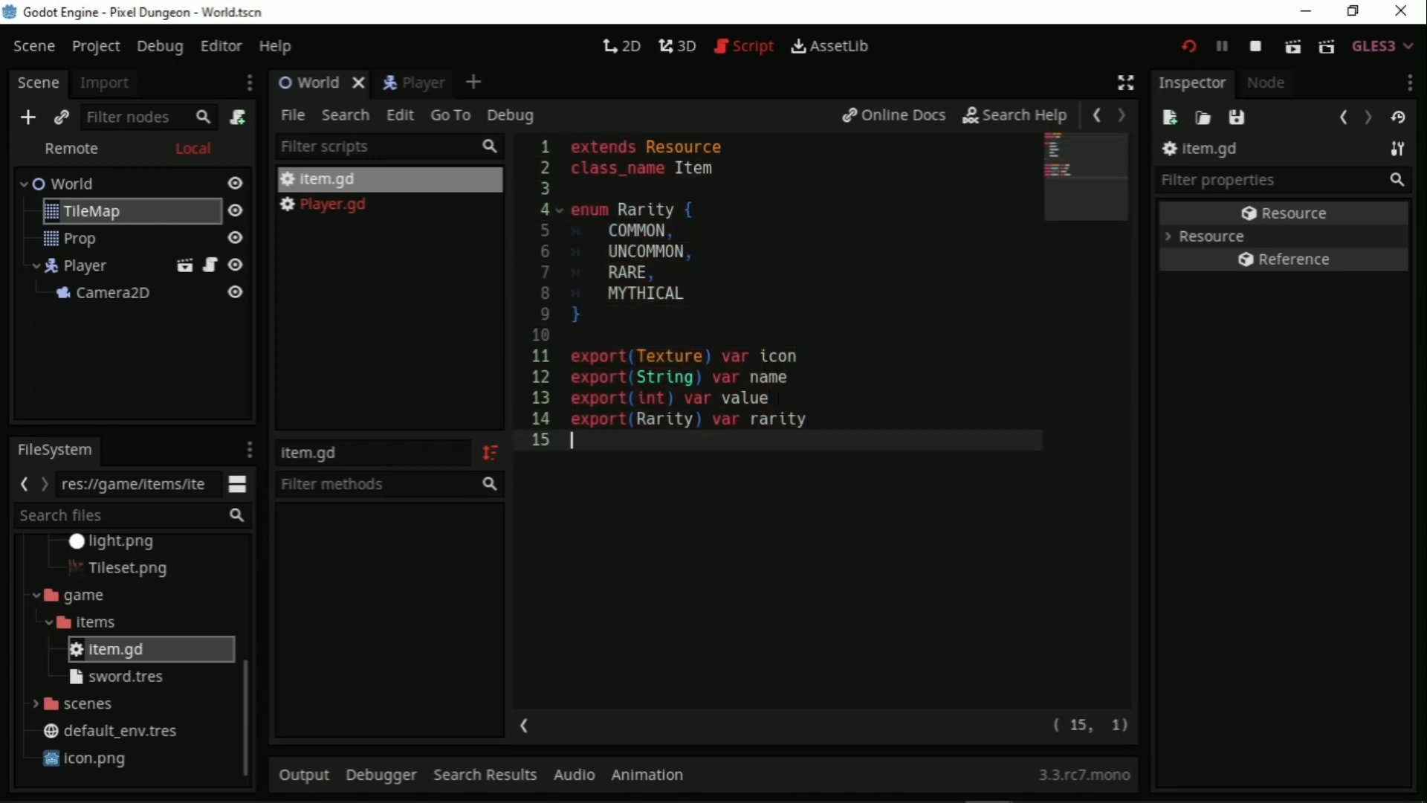
left_click(125, 675)
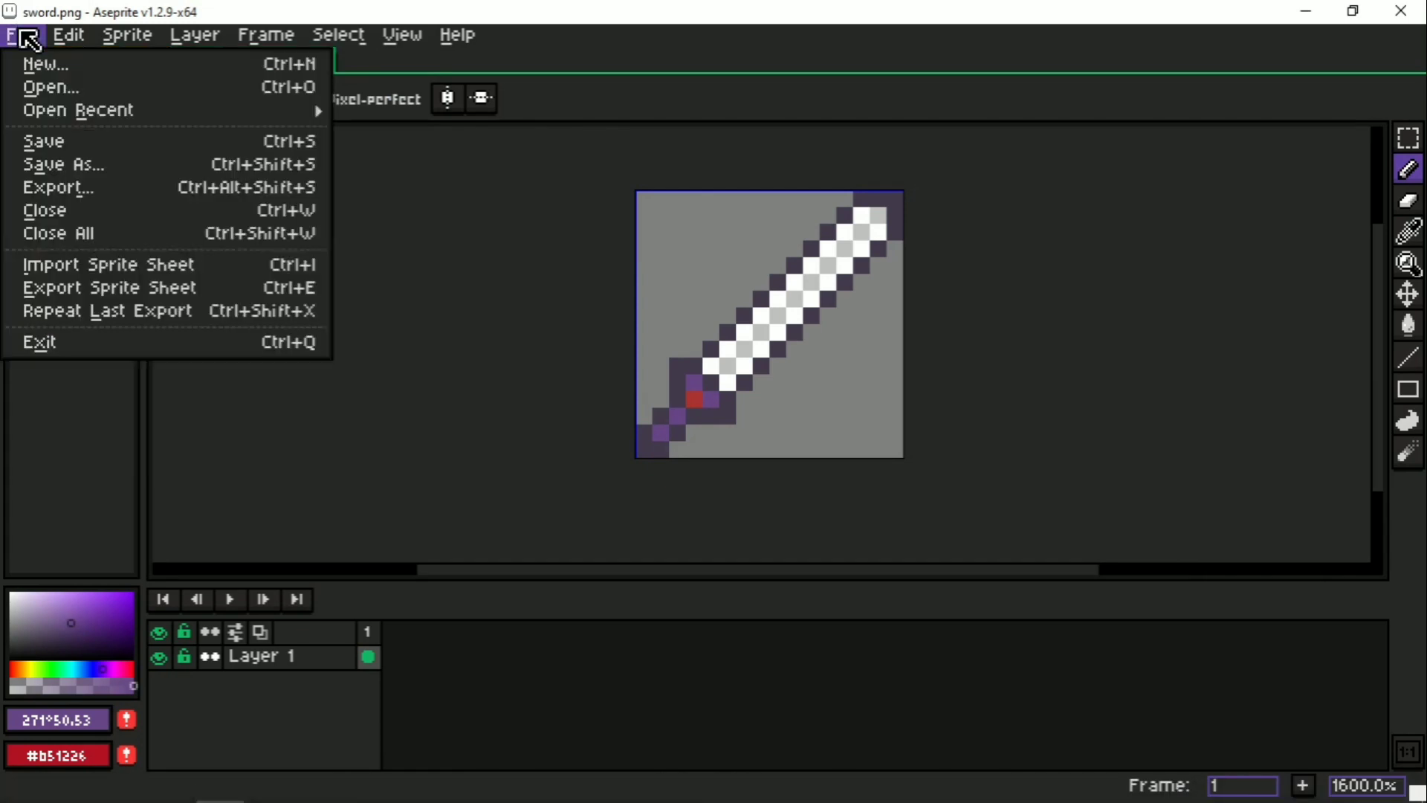
Step: Create a 16×16 transparent sprite and enlarge its canvas to 24 pixels wide
left_click(46, 63)
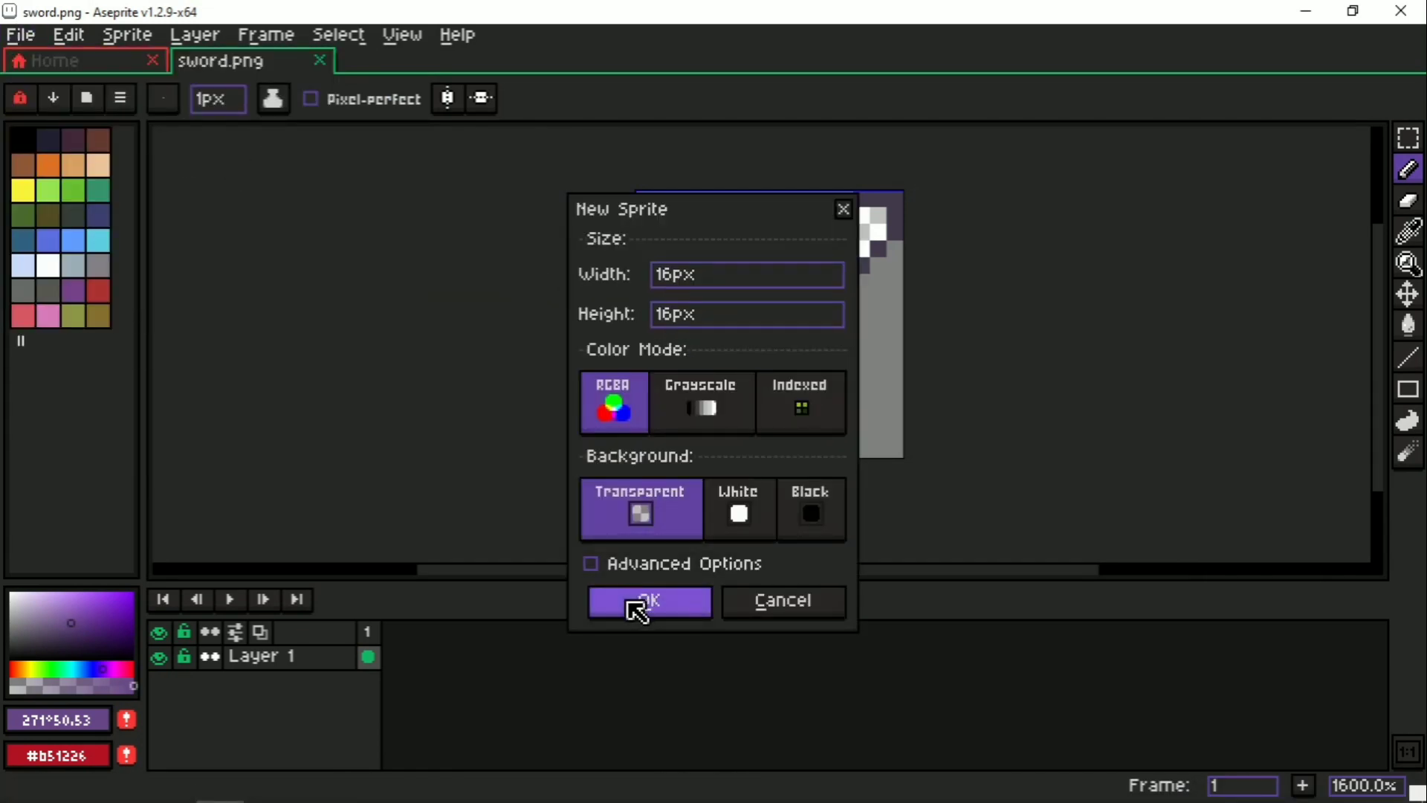
left_click(649, 600)
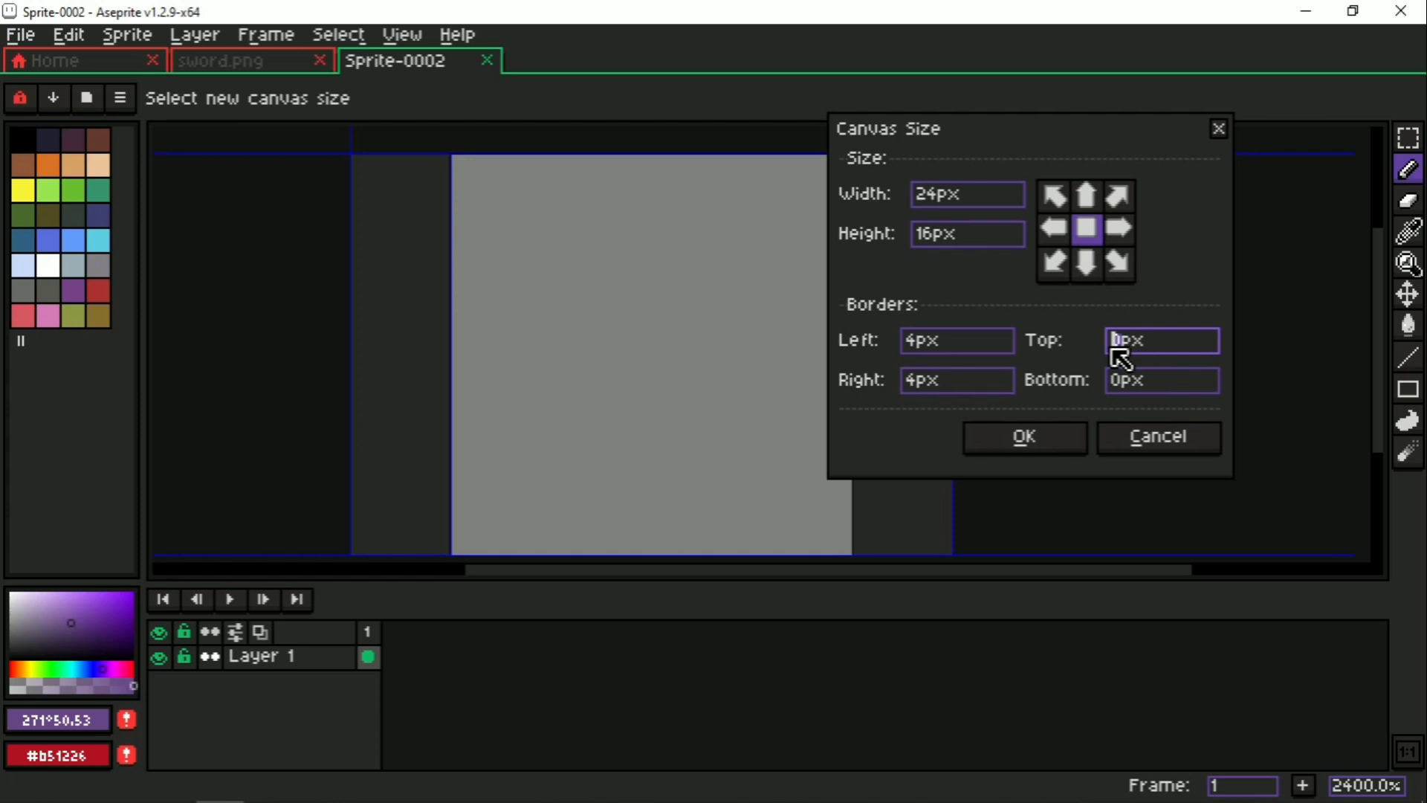
left_click(1023, 437)
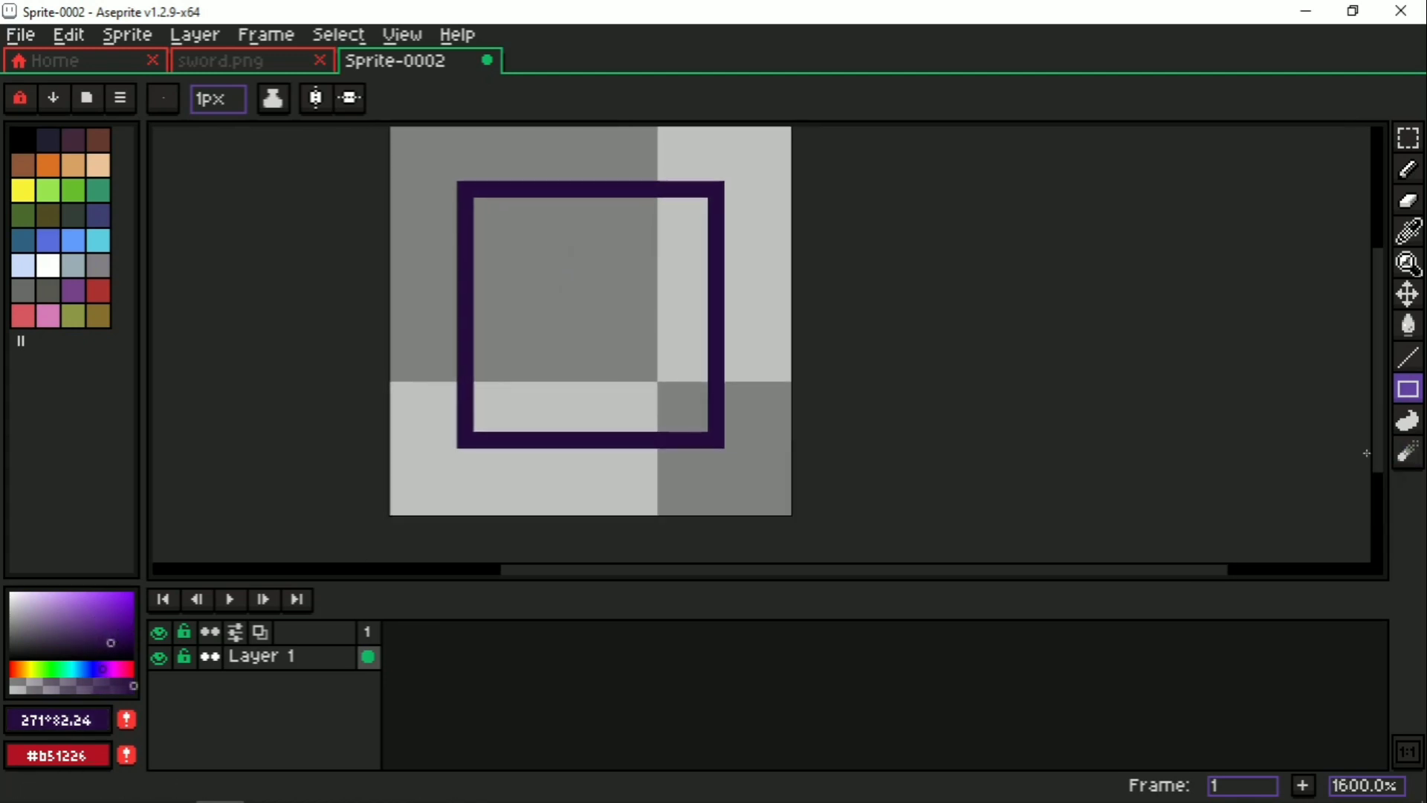
Step: Recolour the outline's upper sides lighter purple and erase gaps to form a slot frame
left_click(316, 98)
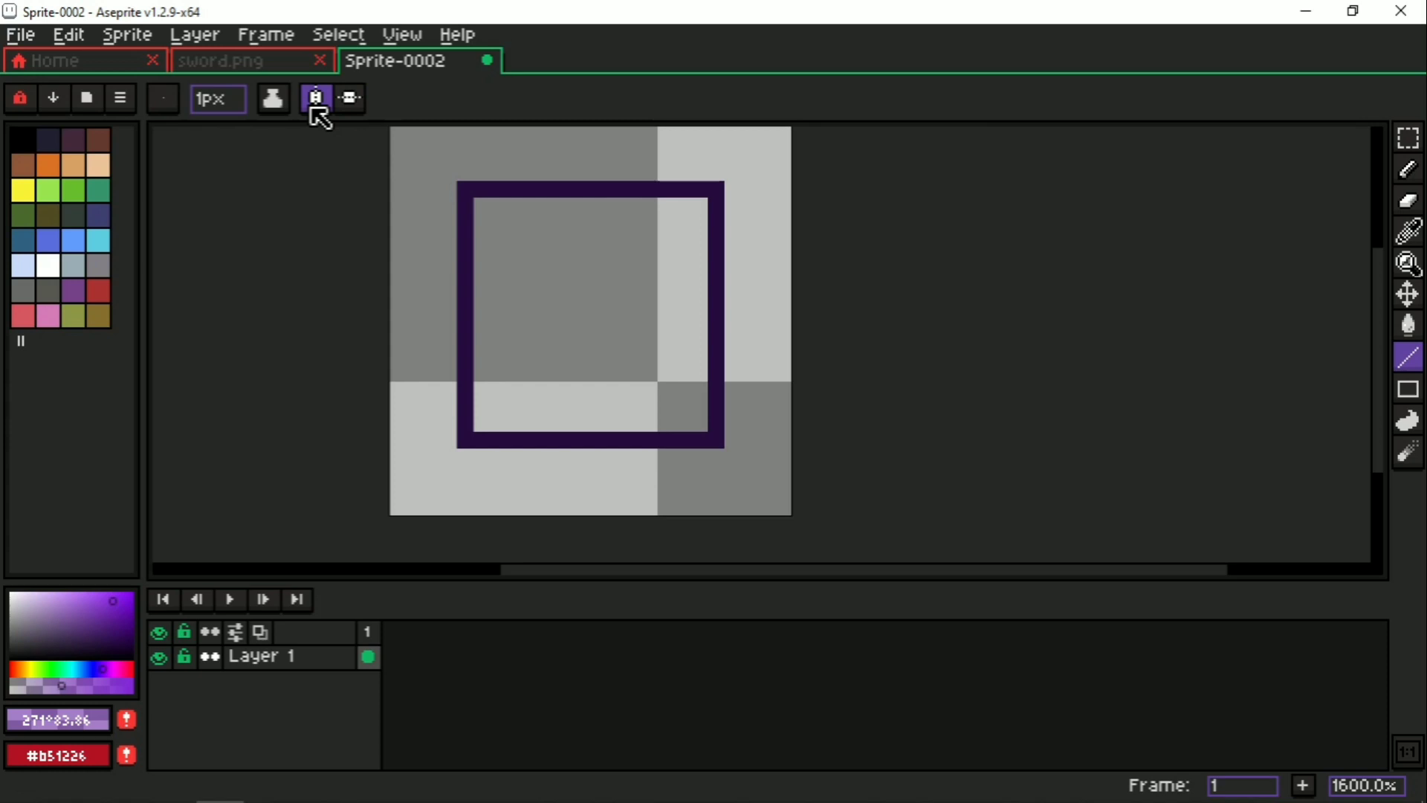
left_click_drag(590, 132, 590, 520)
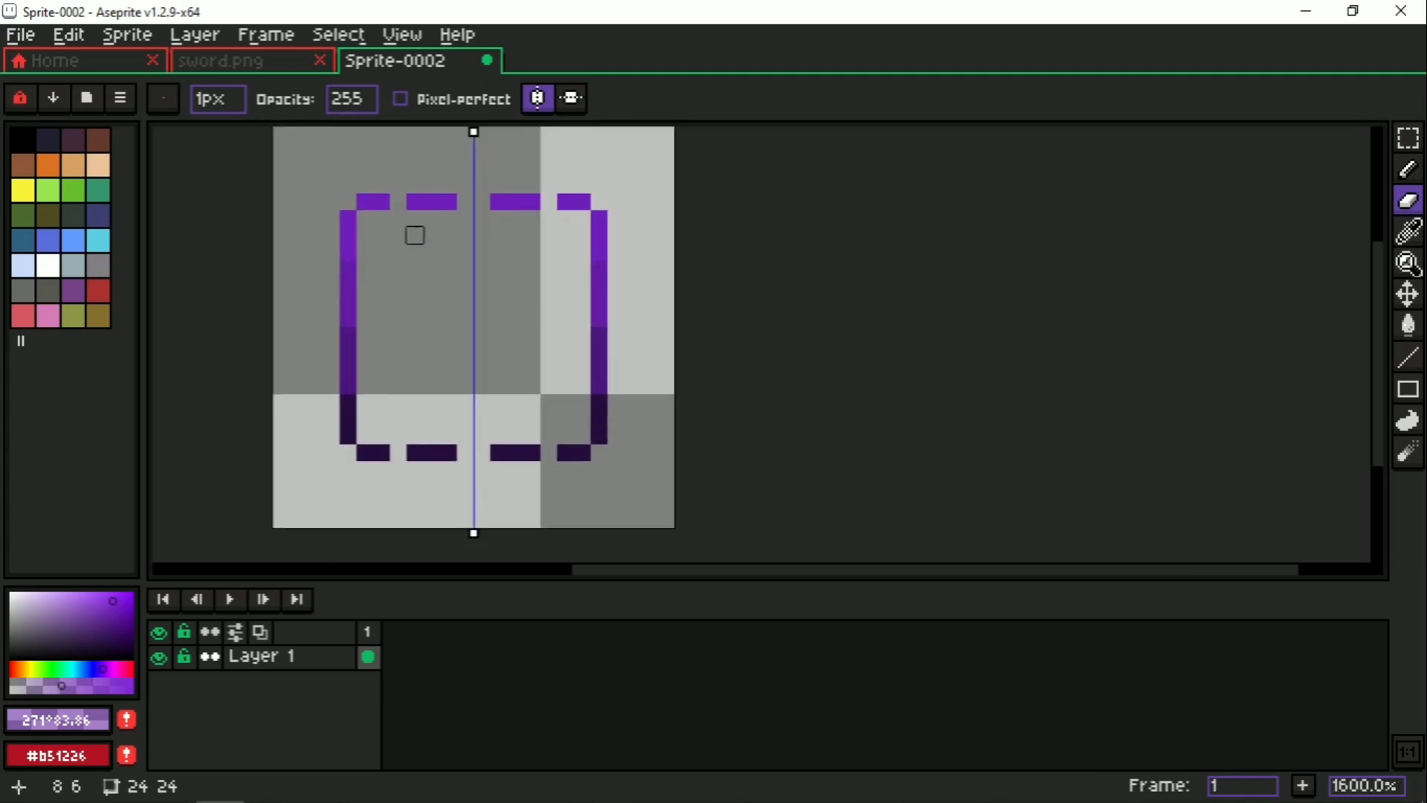
left_click(1407, 293)
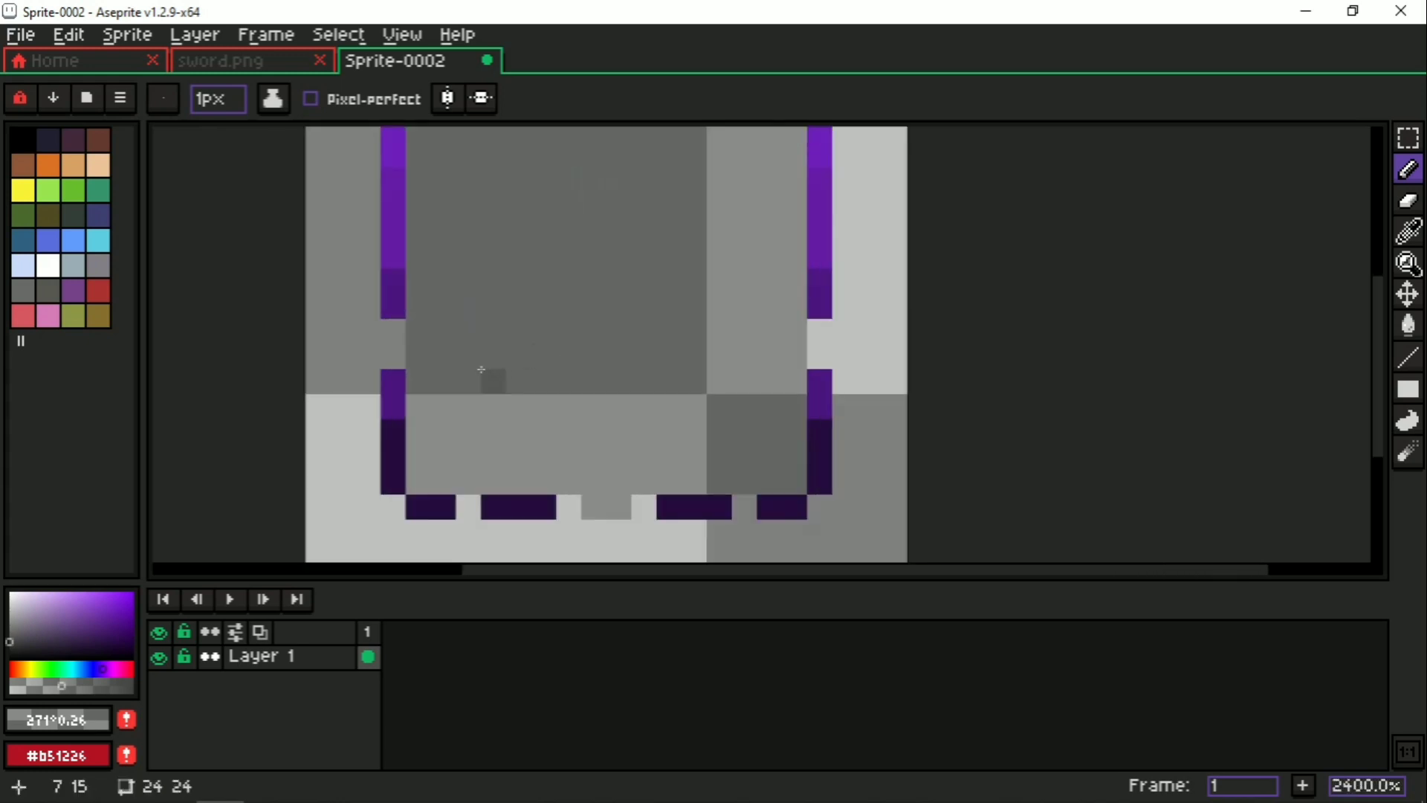
left_click(824, 355)
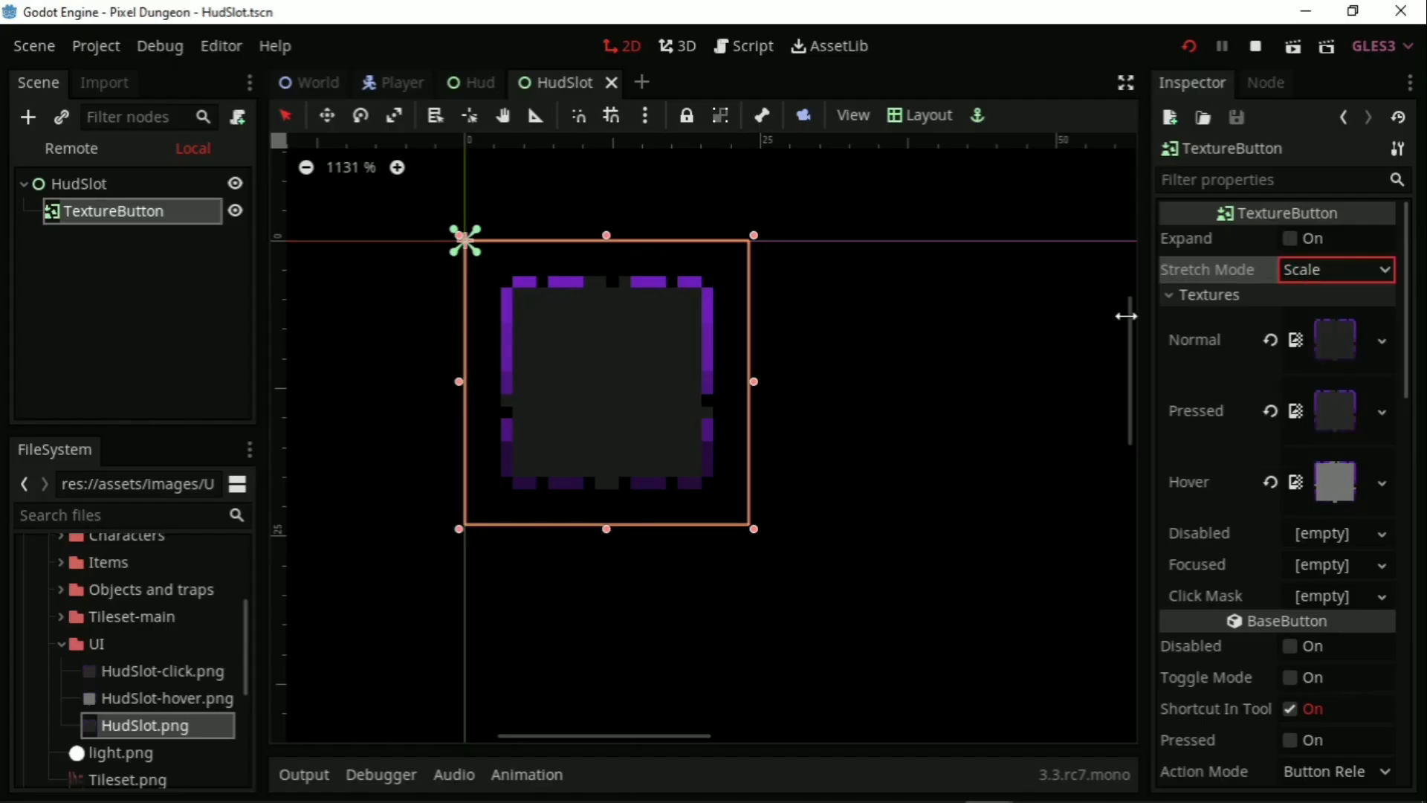
Step: Set the slot texture's stretch mode and add an HBoxContainer under the Hud root
left_click(477, 82)
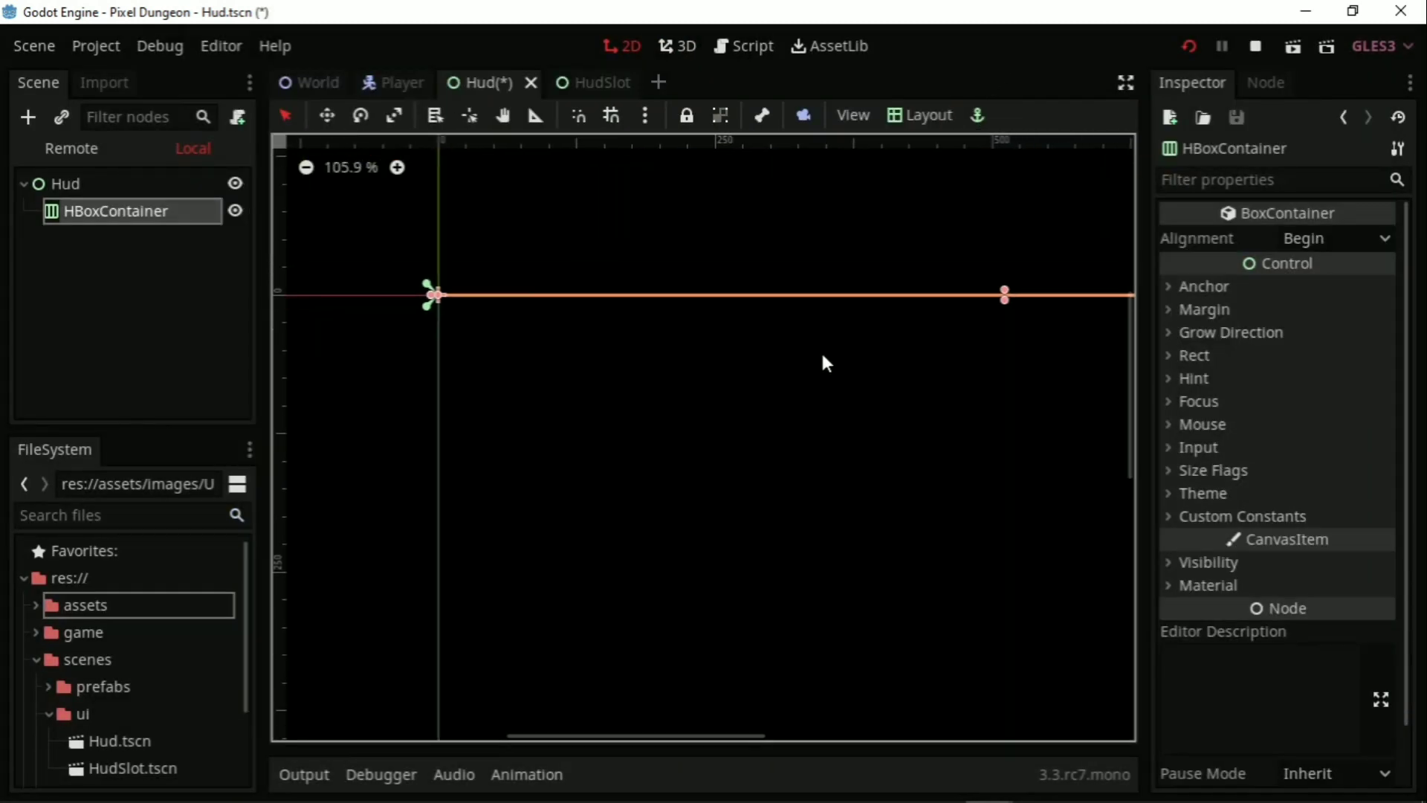
left_click(1194, 356)
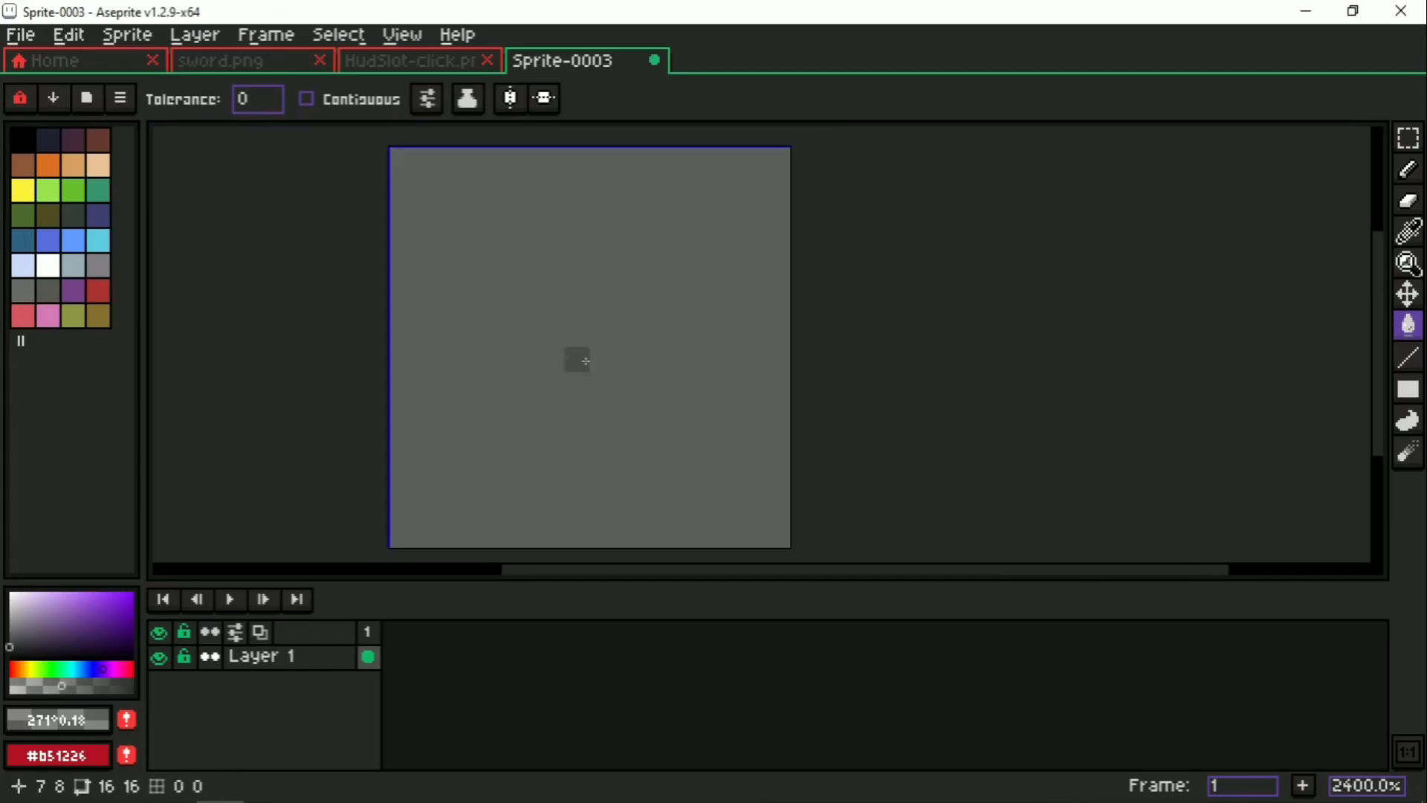
Step: Draw the button's darker edge, sampling the edge and inner fill colours with the Eyedropper
left_click(1407, 351)
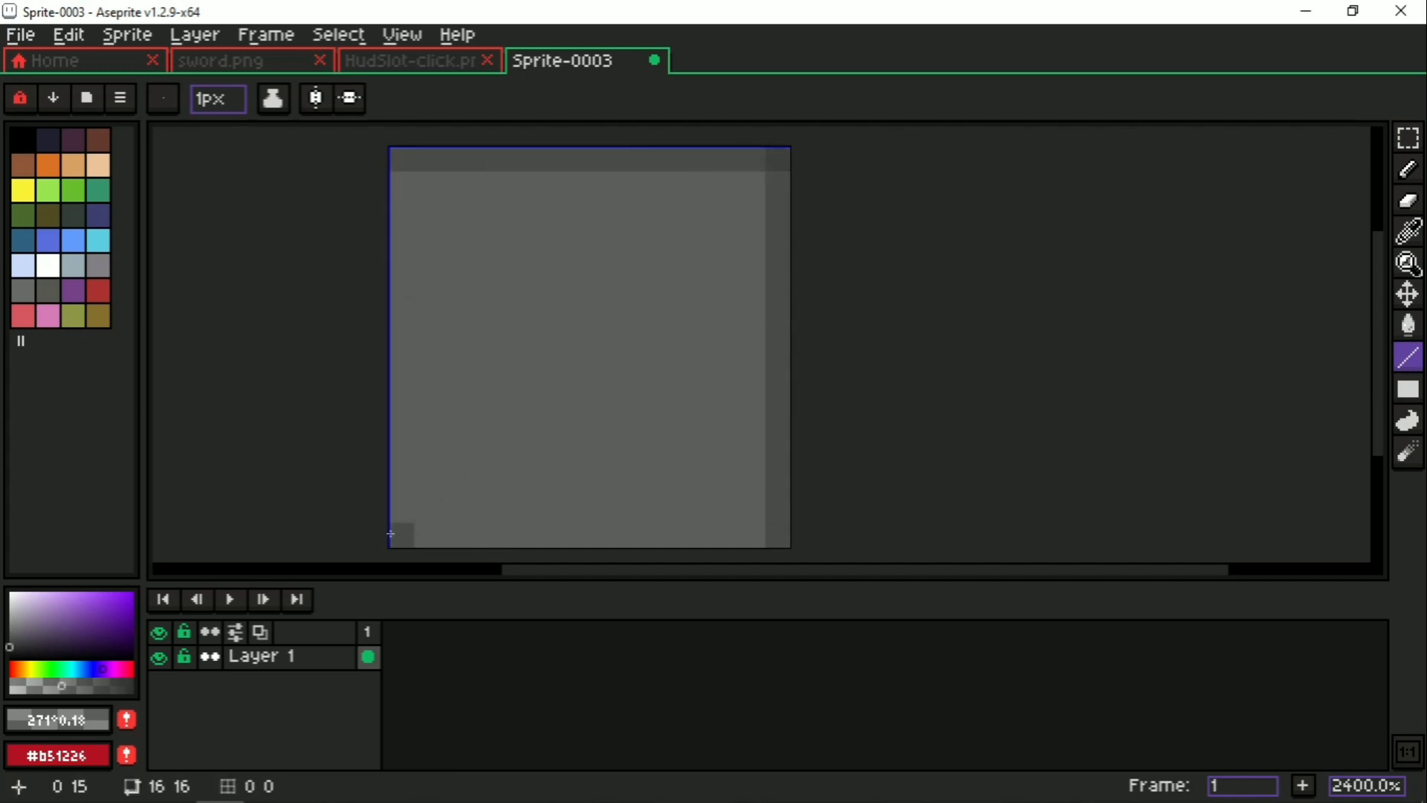
left_click(1408, 232)
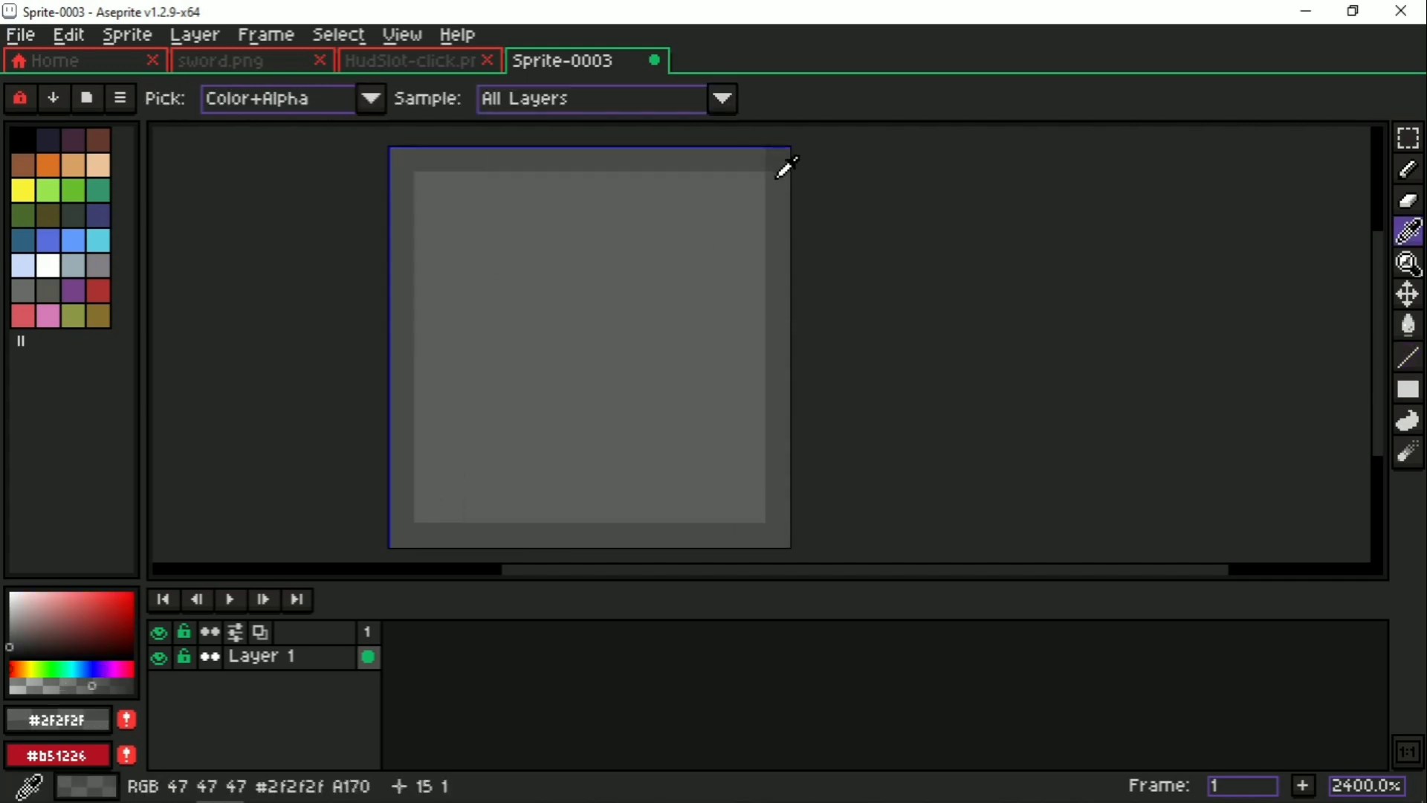
left_click(1408, 355)
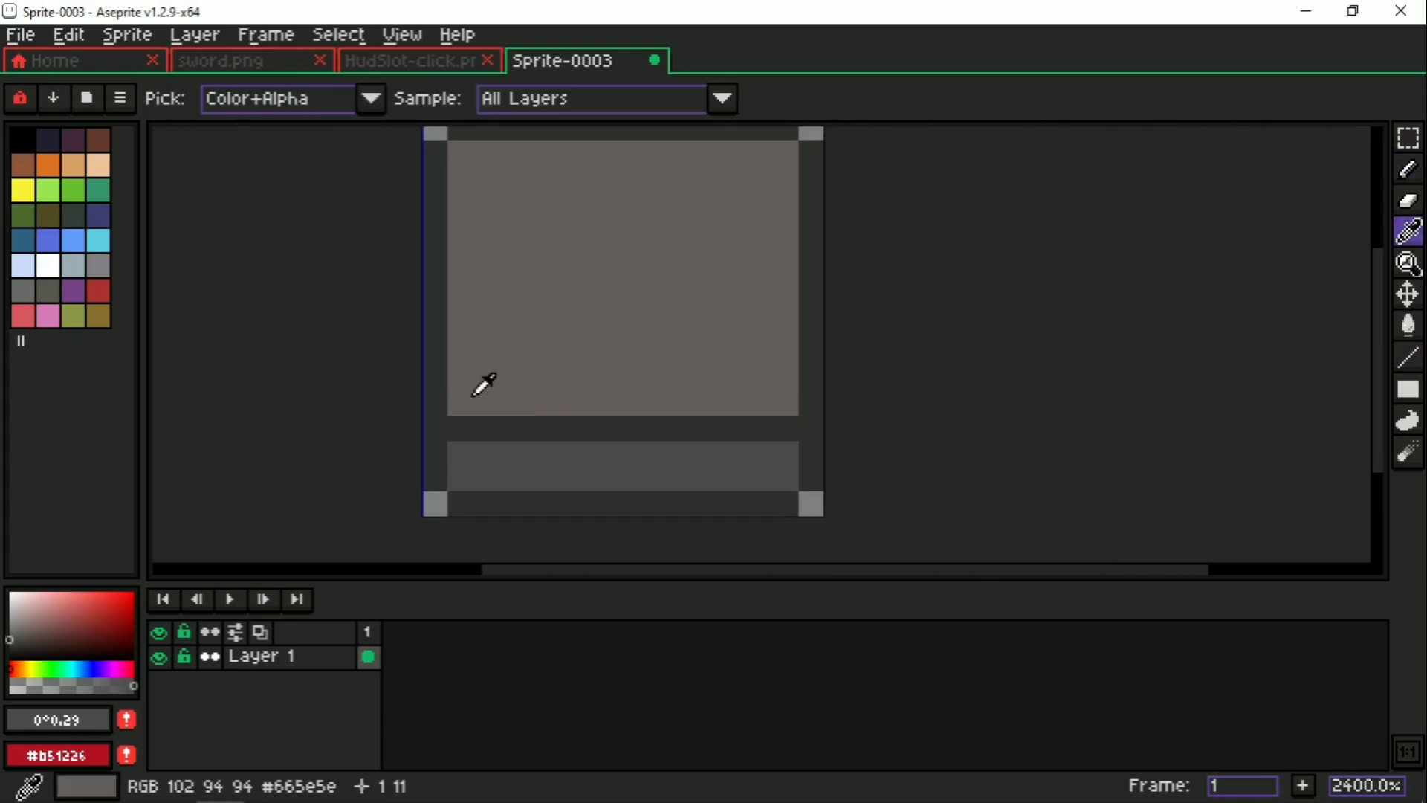
left_click(802, 455)
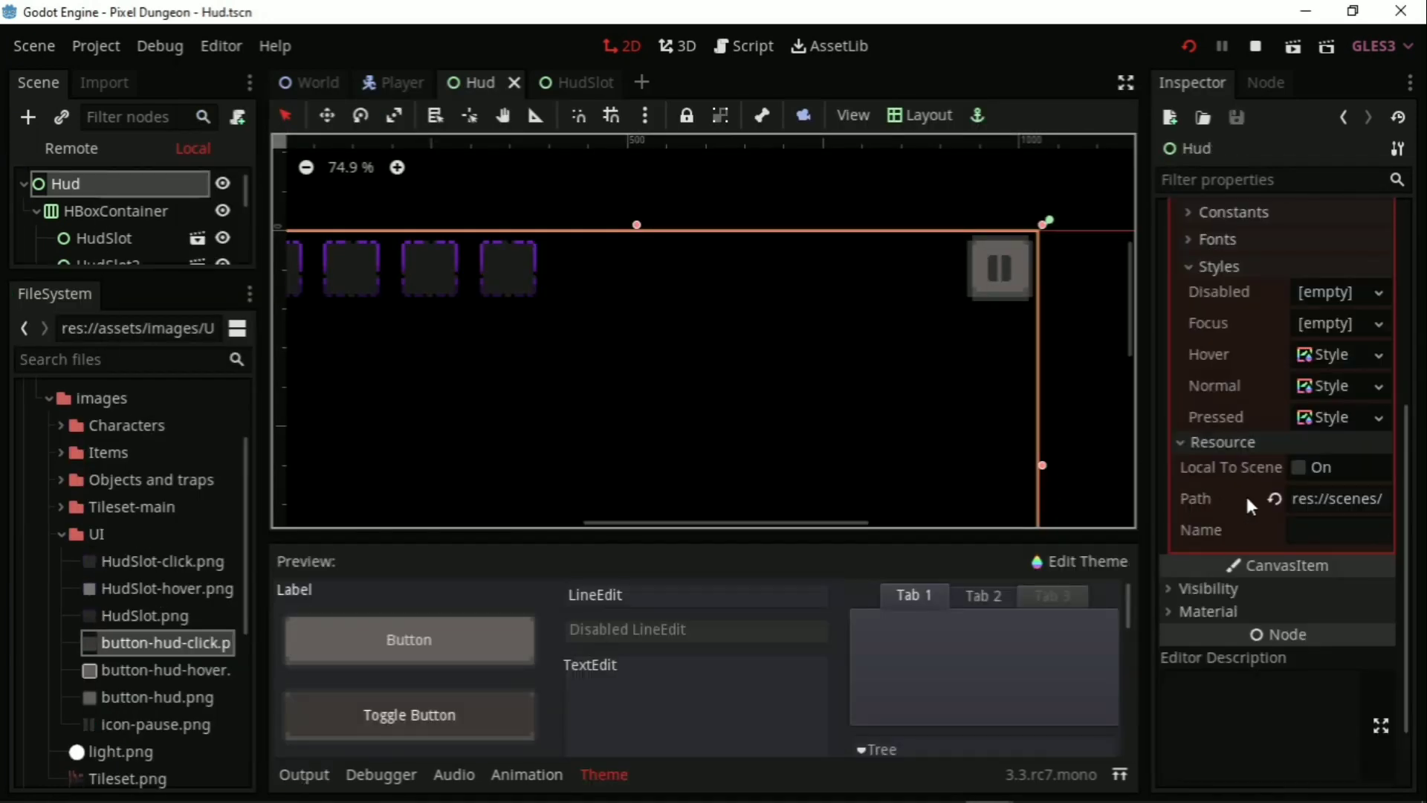
Step: Give the Hud theme's Focus state a New StyleBoxEmpty and save the Hud scene
left_click(1340, 322)
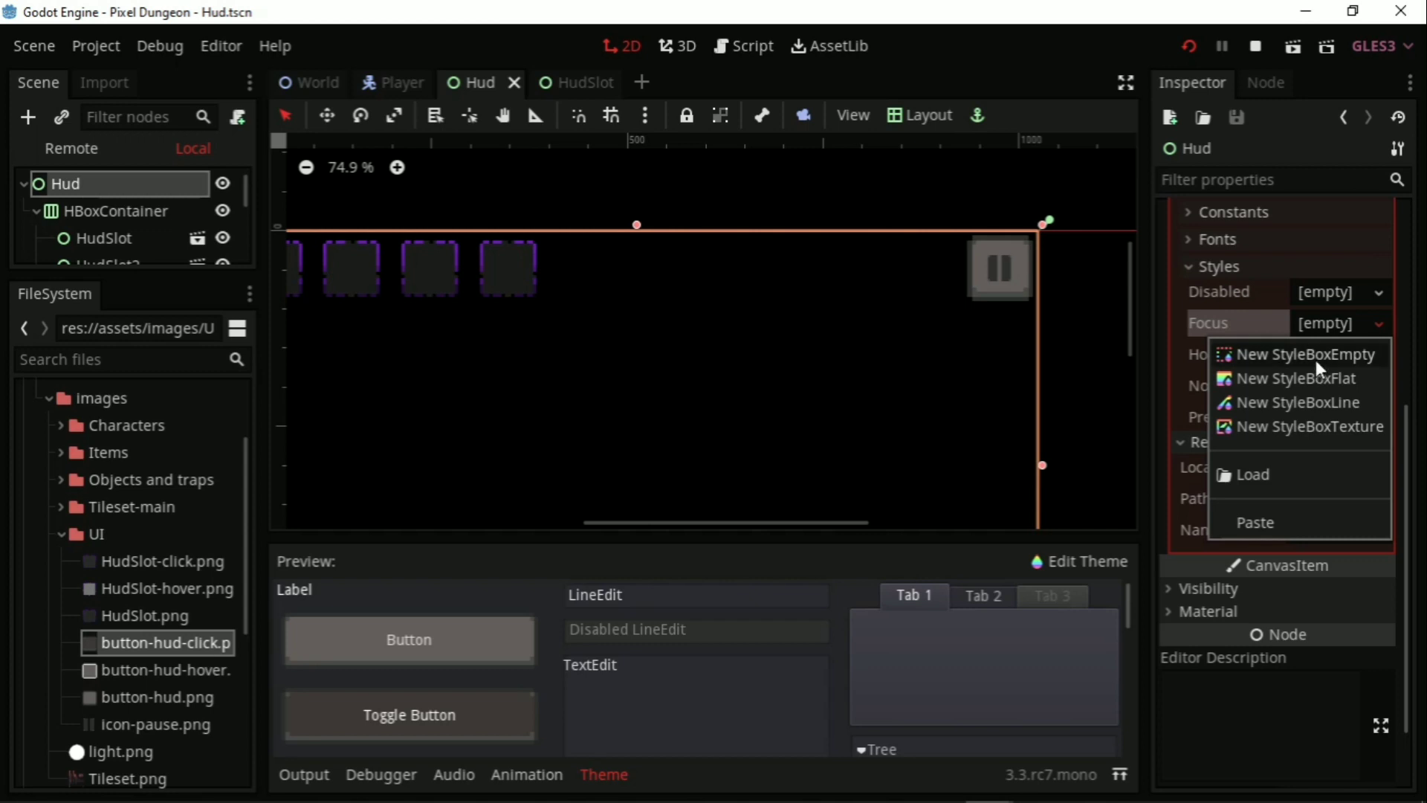
left_click(1293, 378)
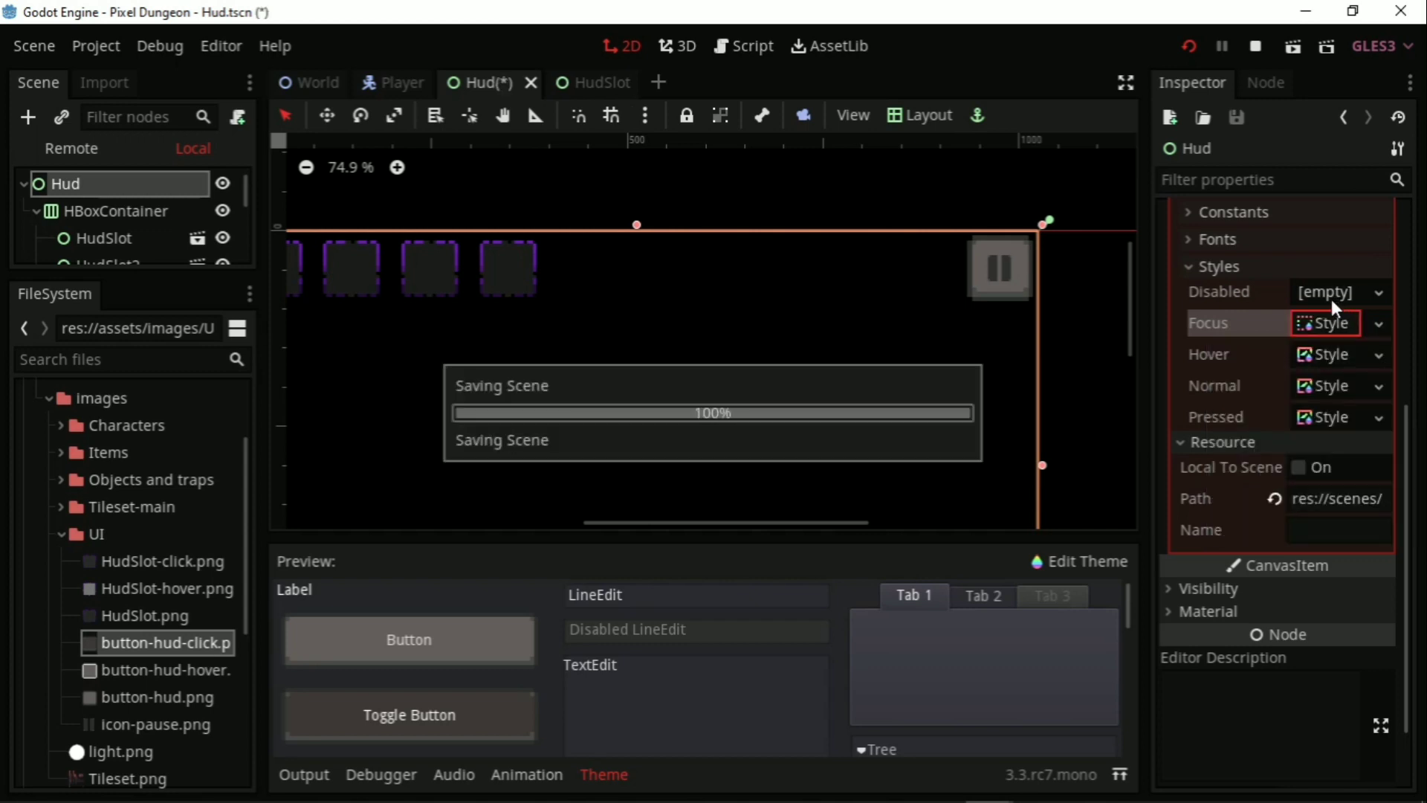
key("ctrl+s")
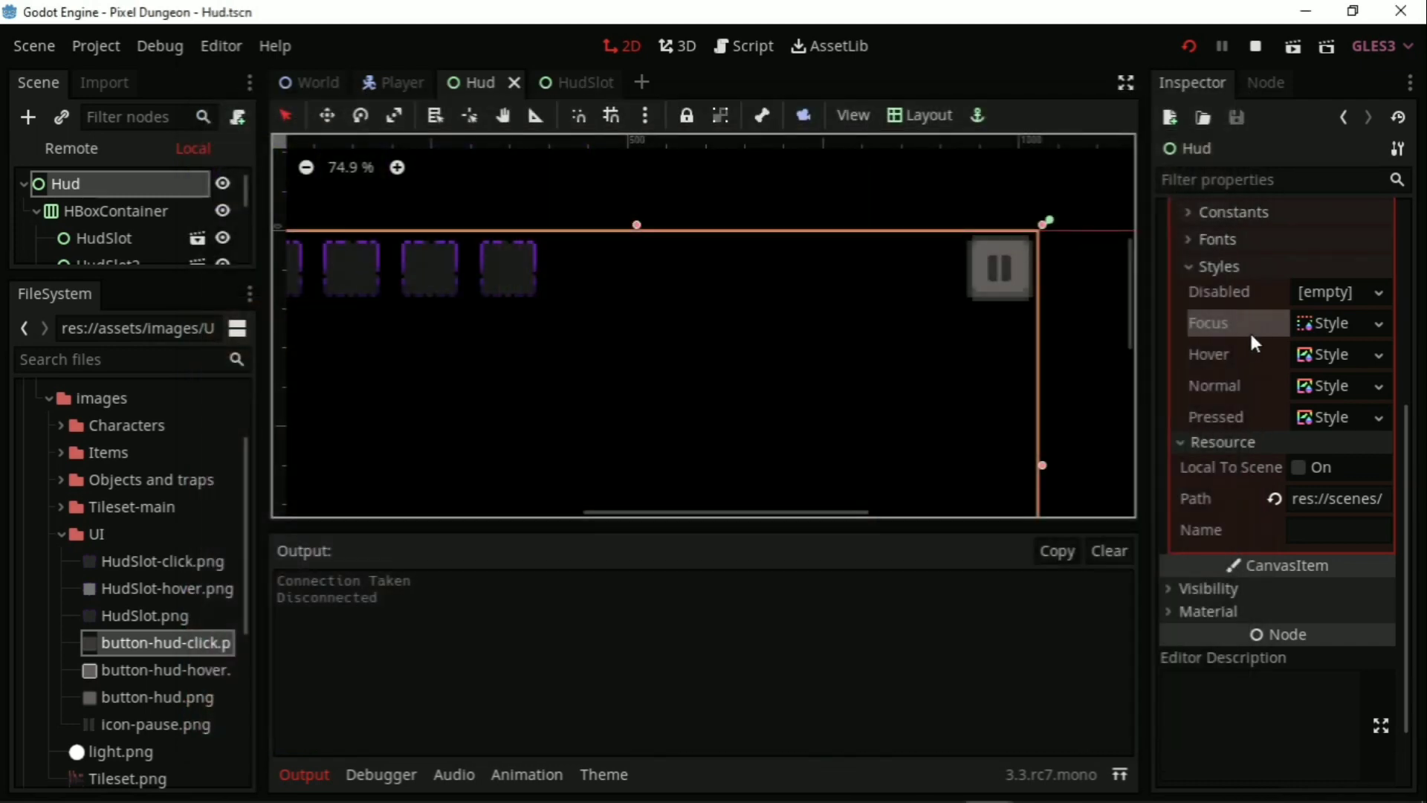
scroll("down", 3)
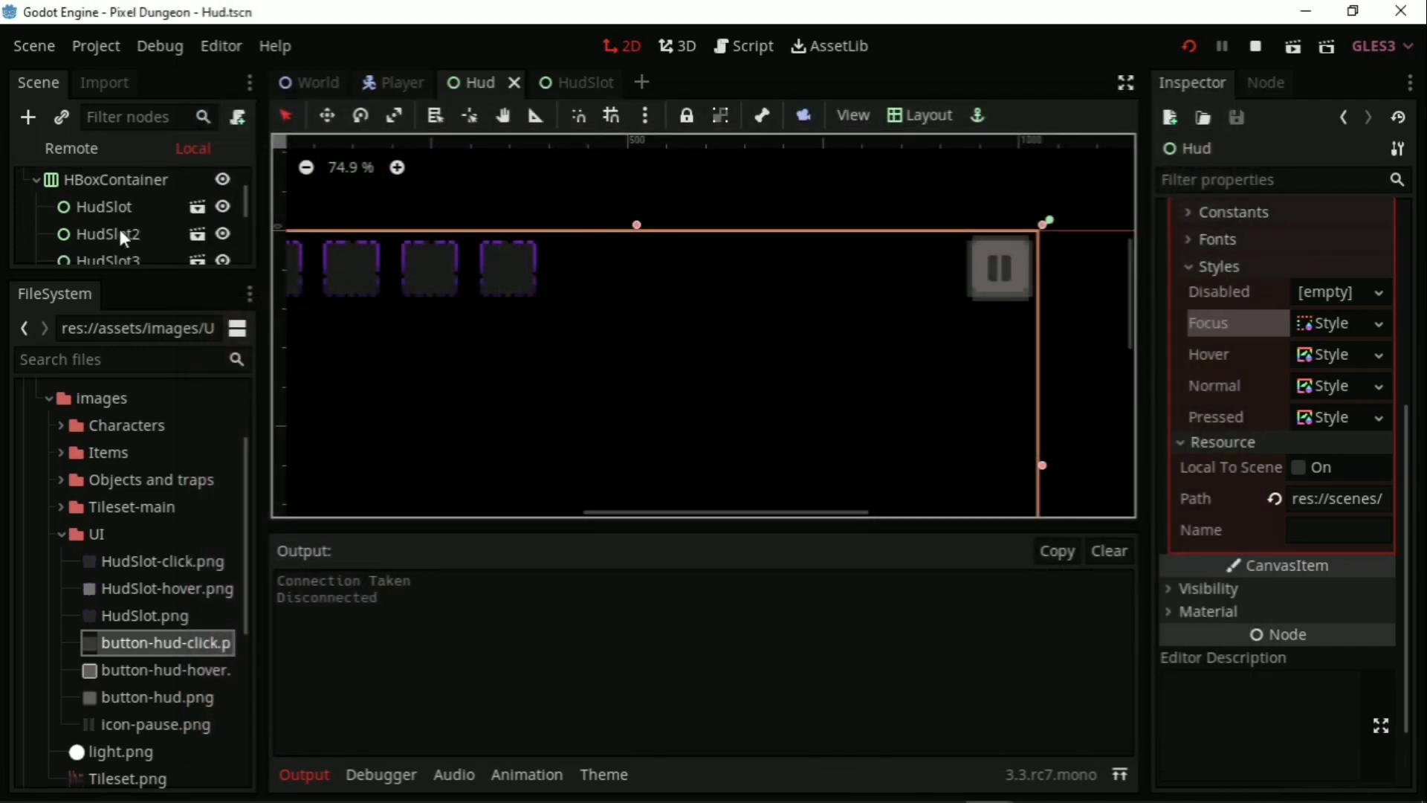
left_click(100, 229)
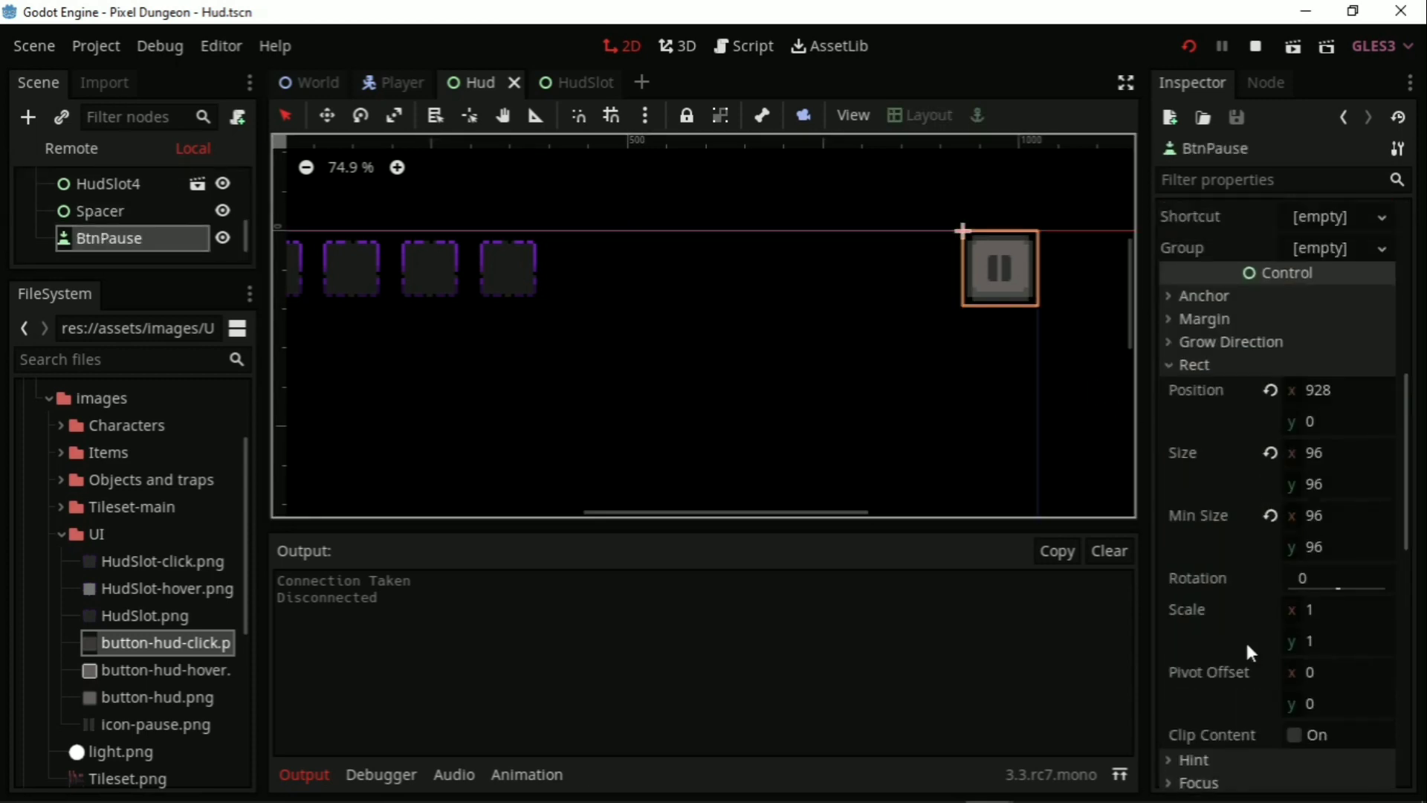
Step: Change the BtnPause node's Focus Mode in the Inspector
scroll("down", 3)
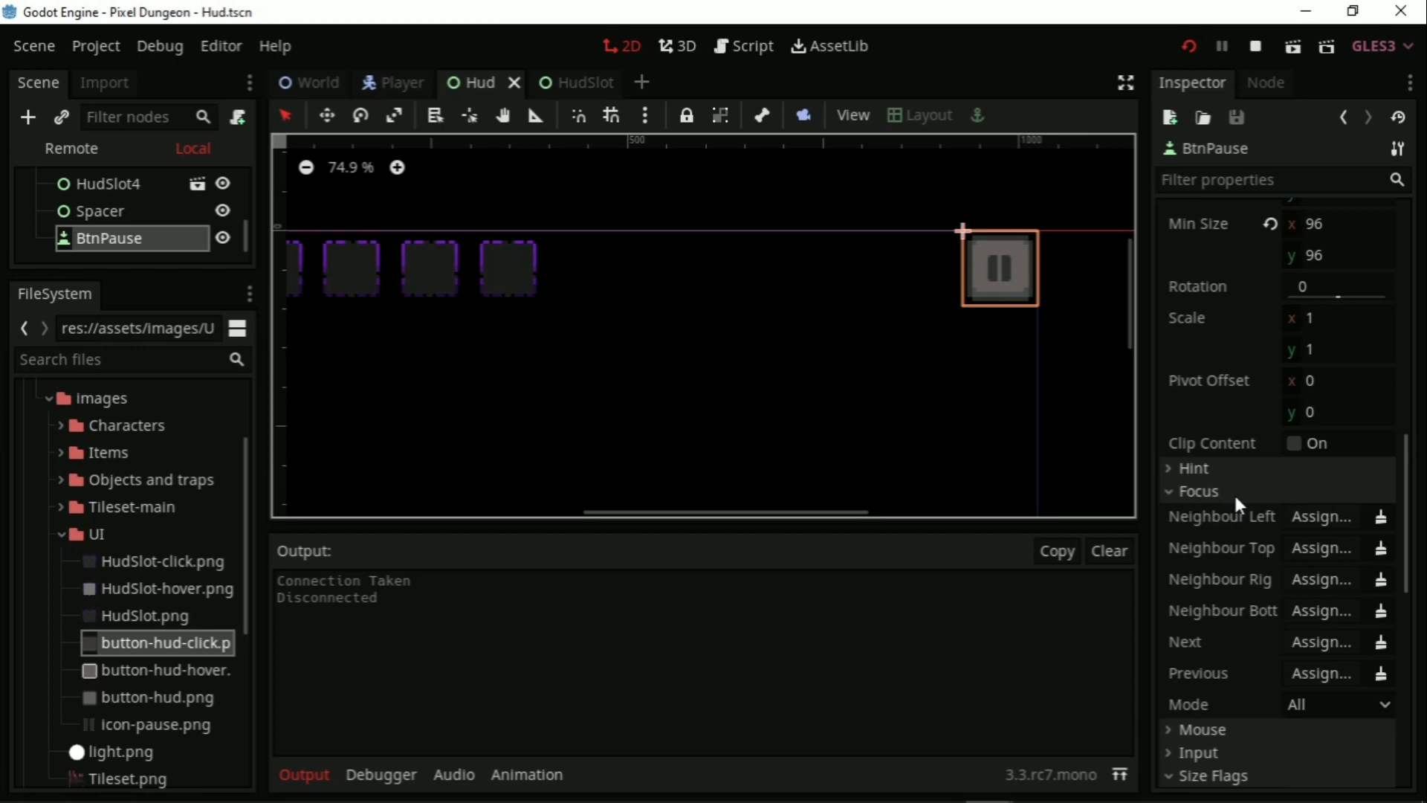
left_click(1338, 704)
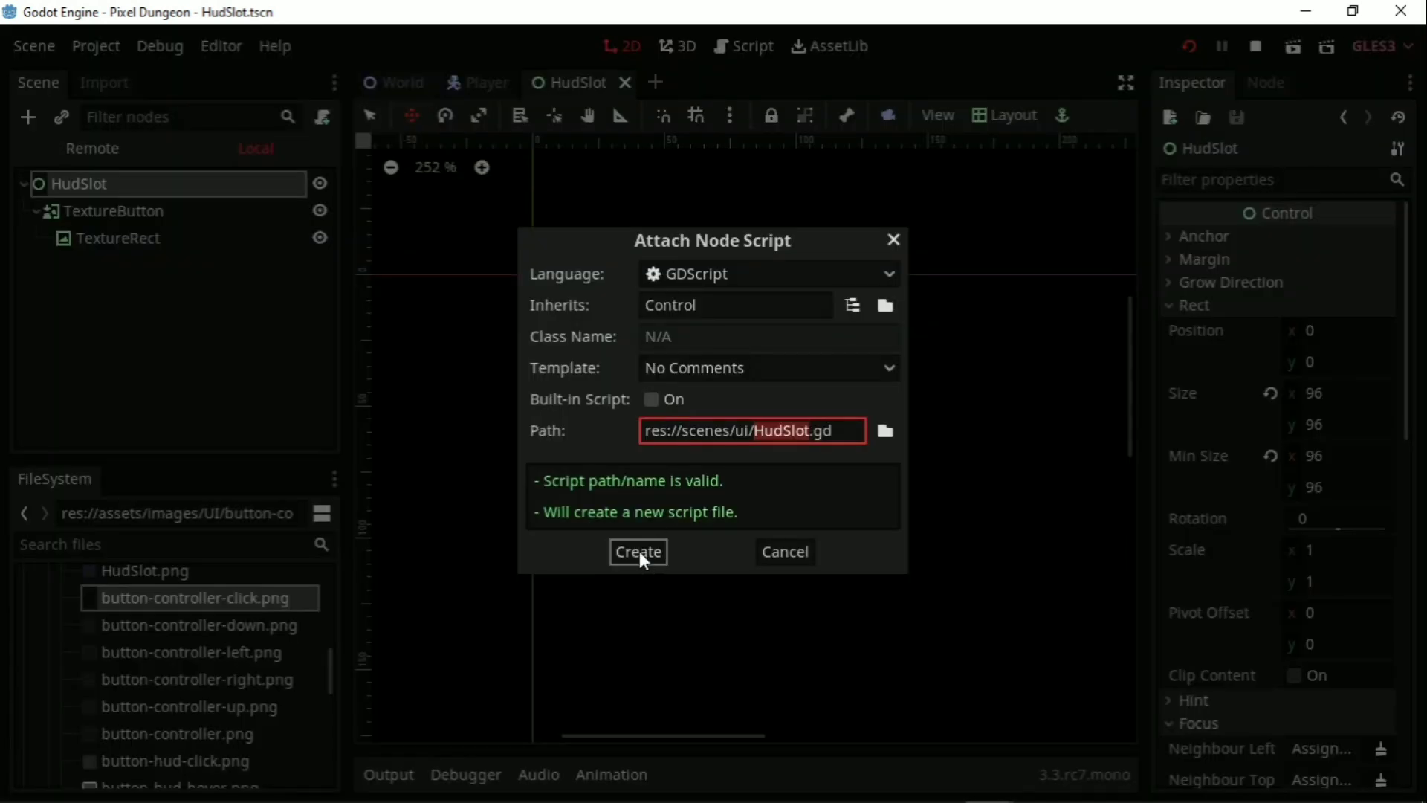
Step: Create HudSlot.gd declaring a clicked signal and an export(int) var slotId
left_click(638, 551)
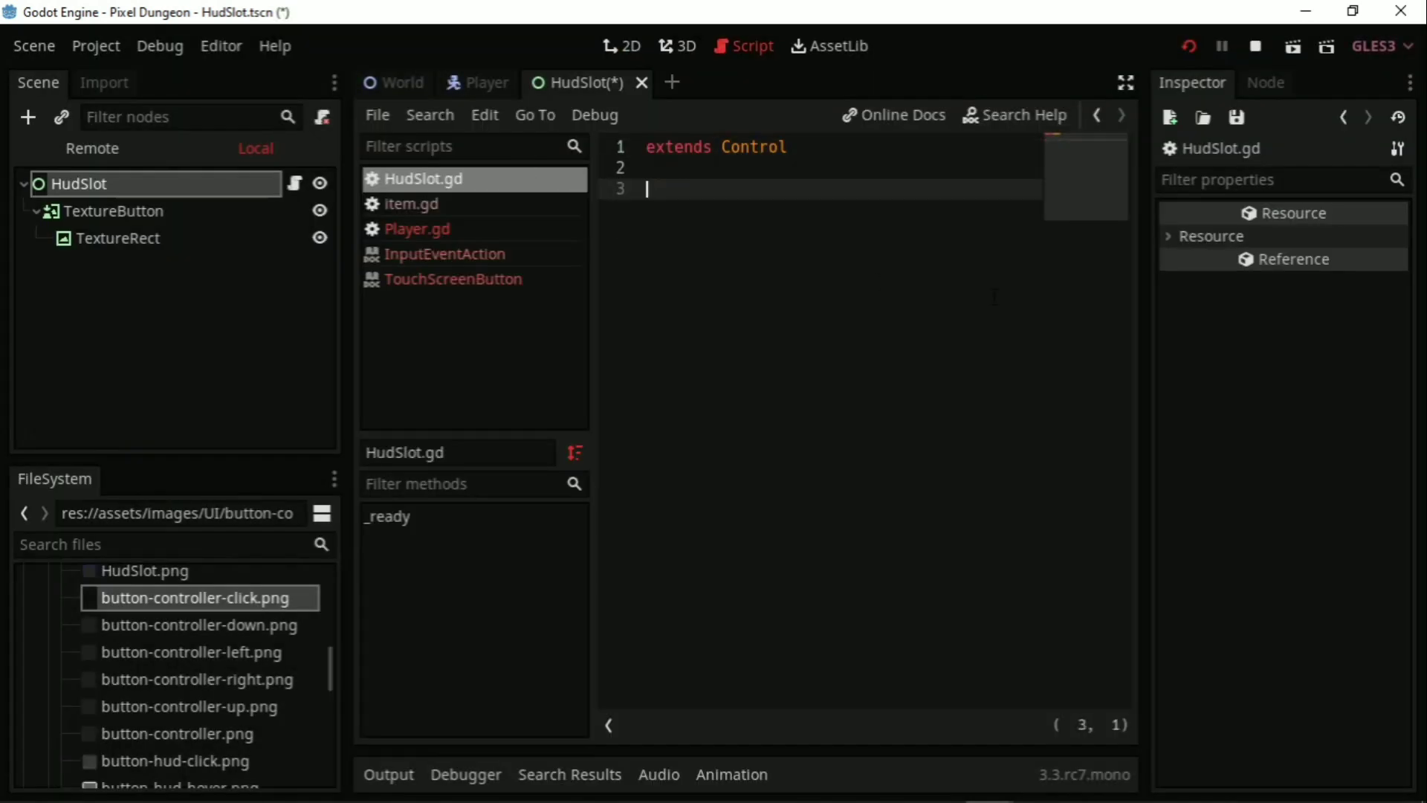
type("signal clicked")
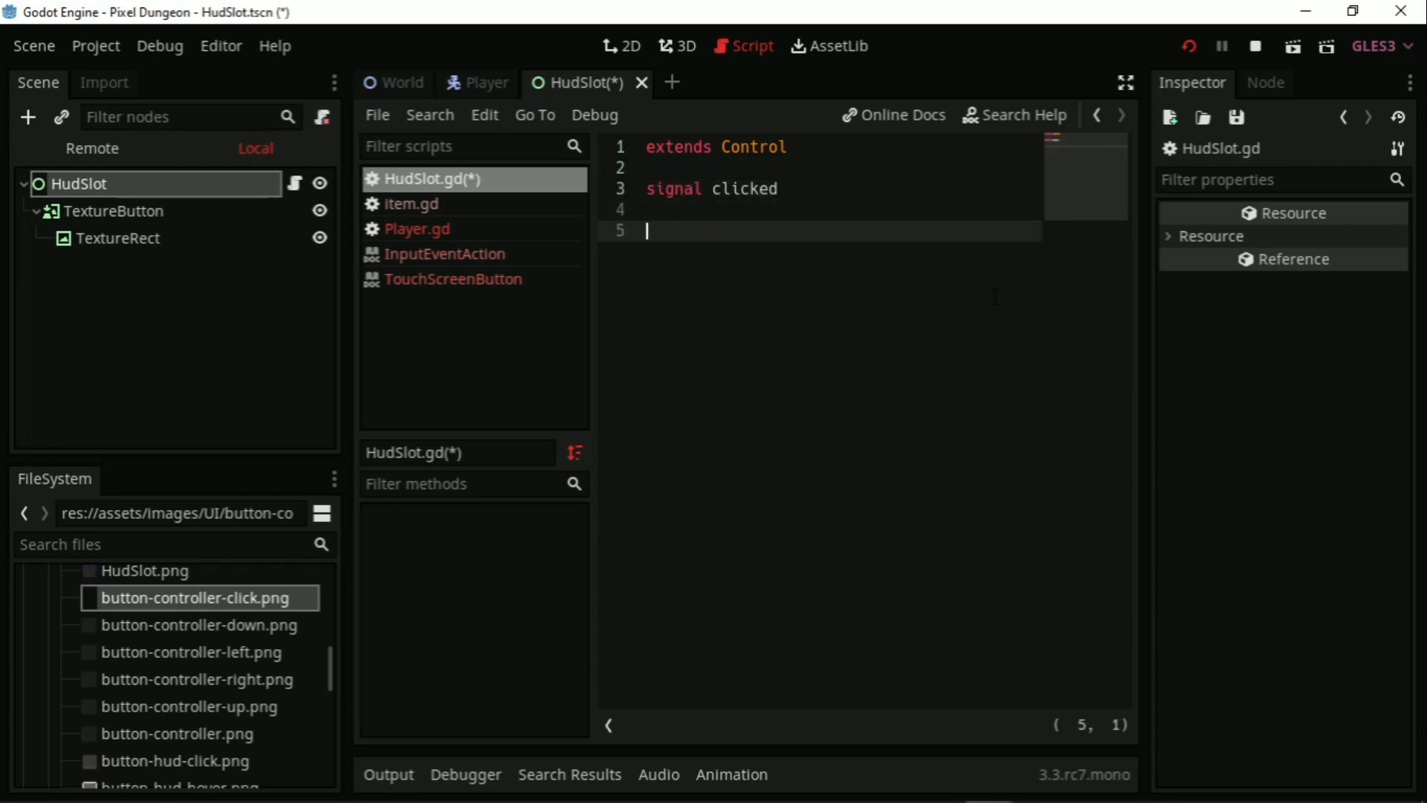
type("export(In")
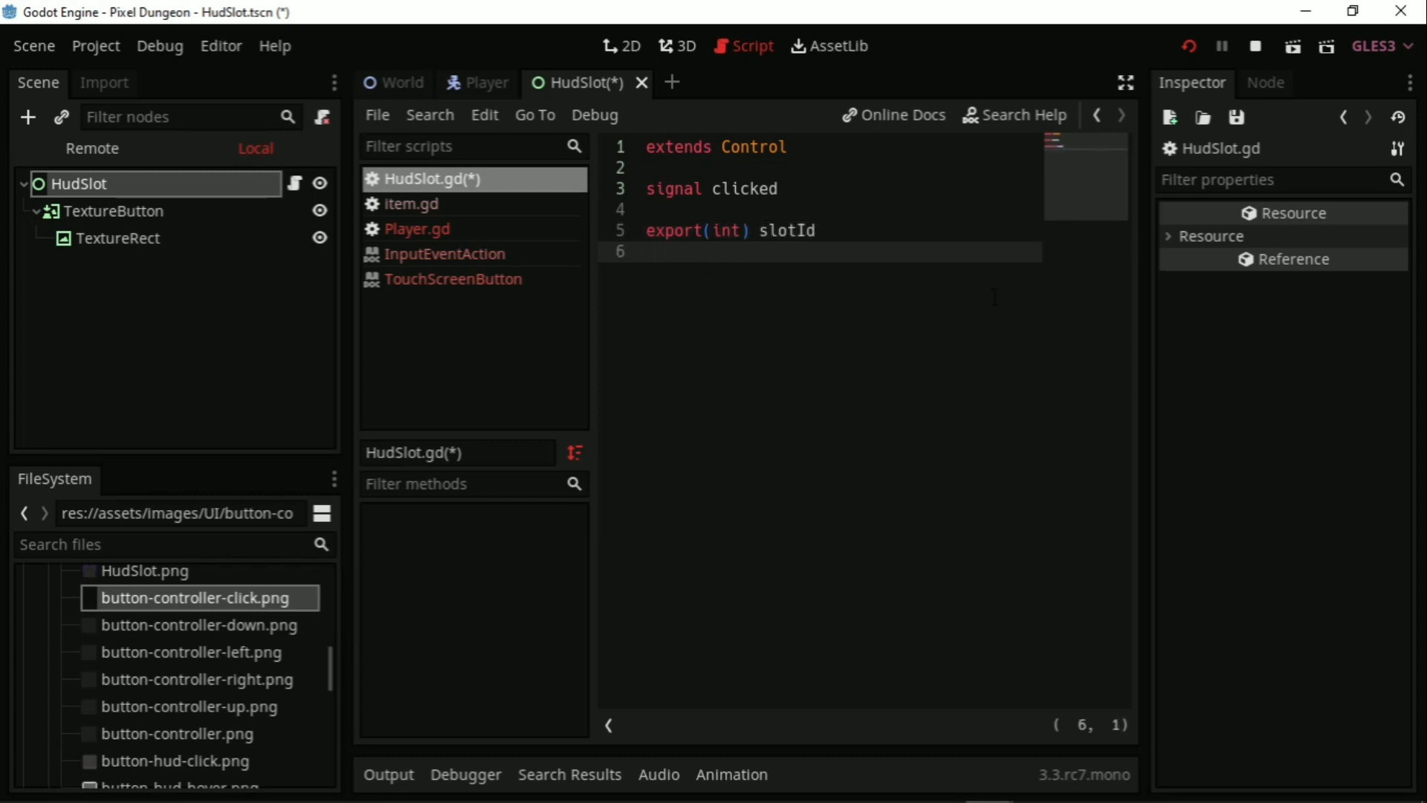
type("var")
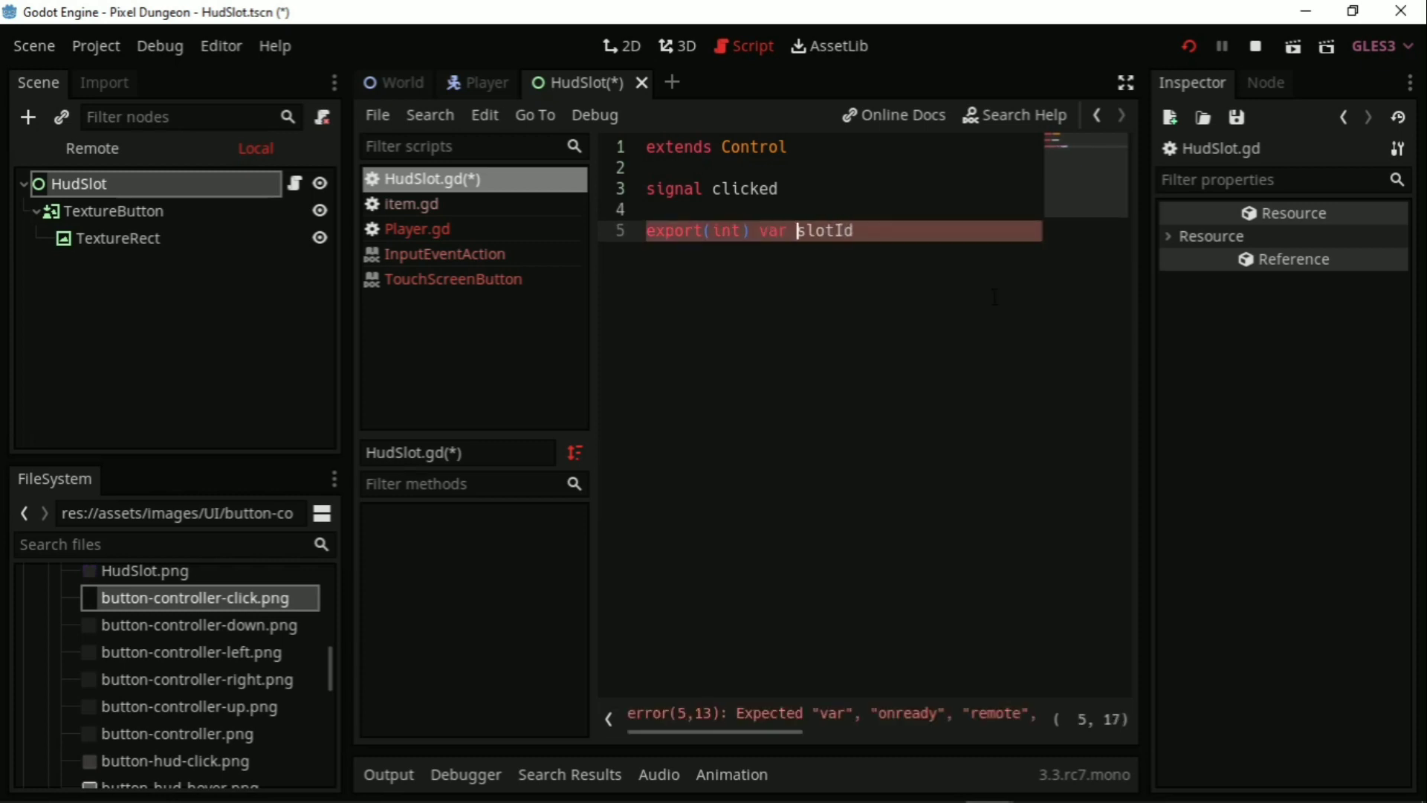
key("enter")
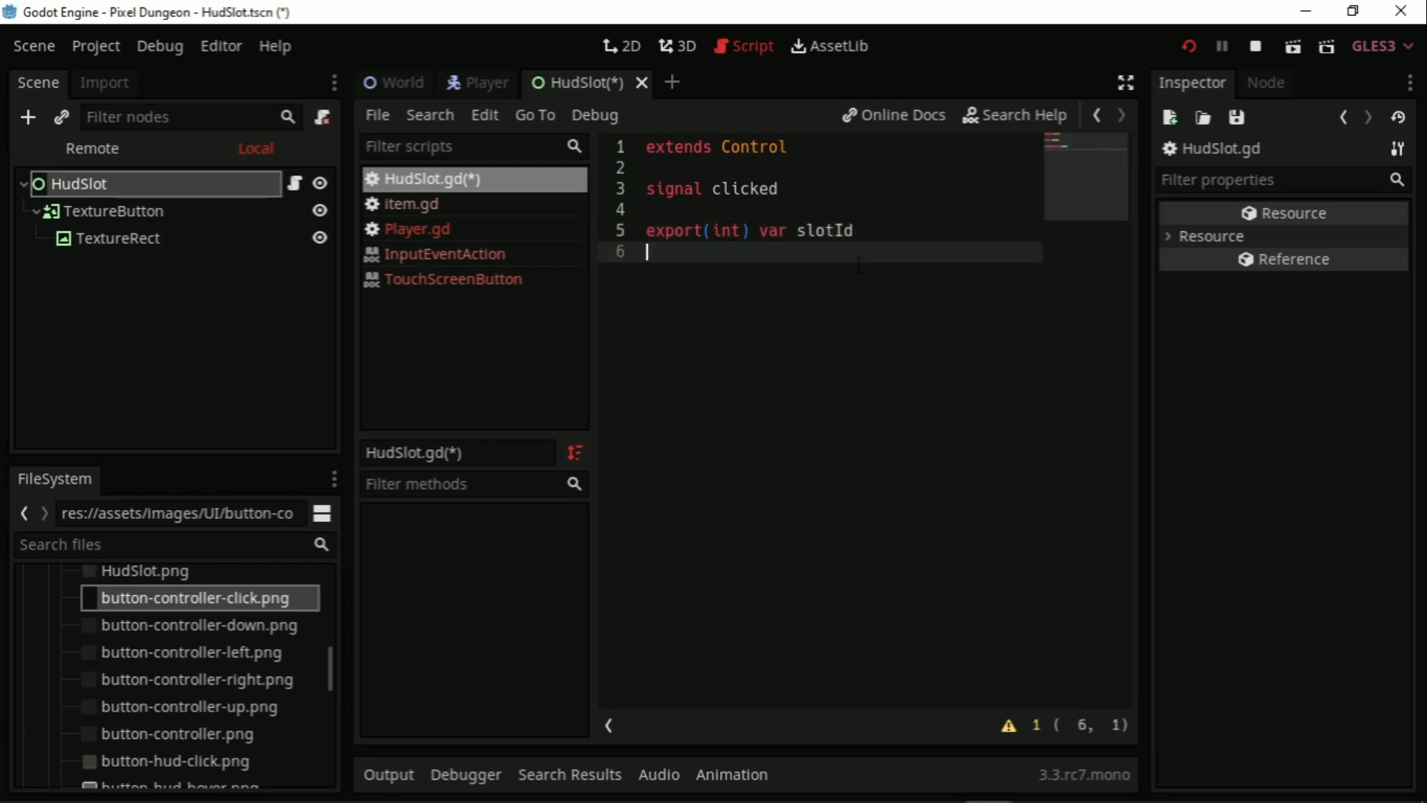
type("var")
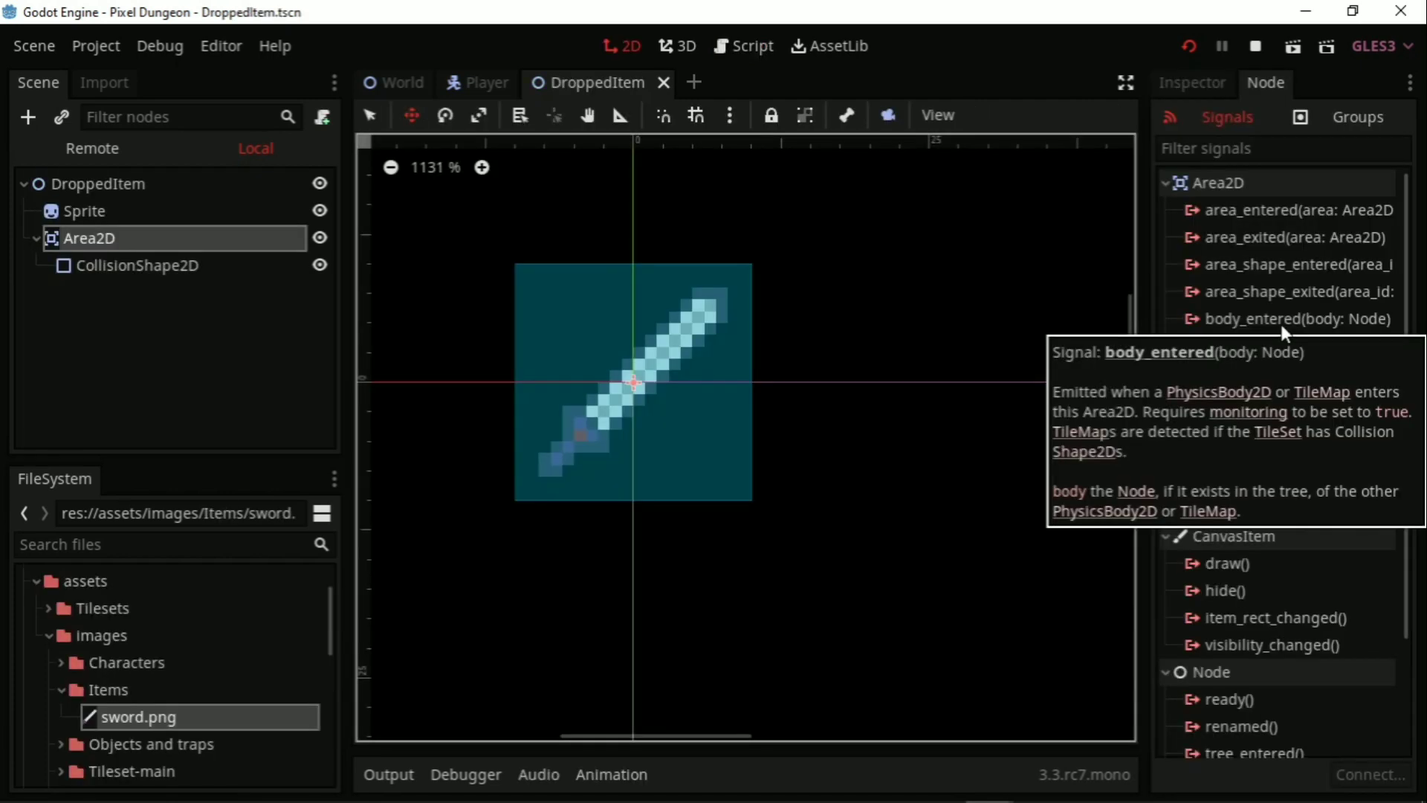
mouse_move(1229, 356)
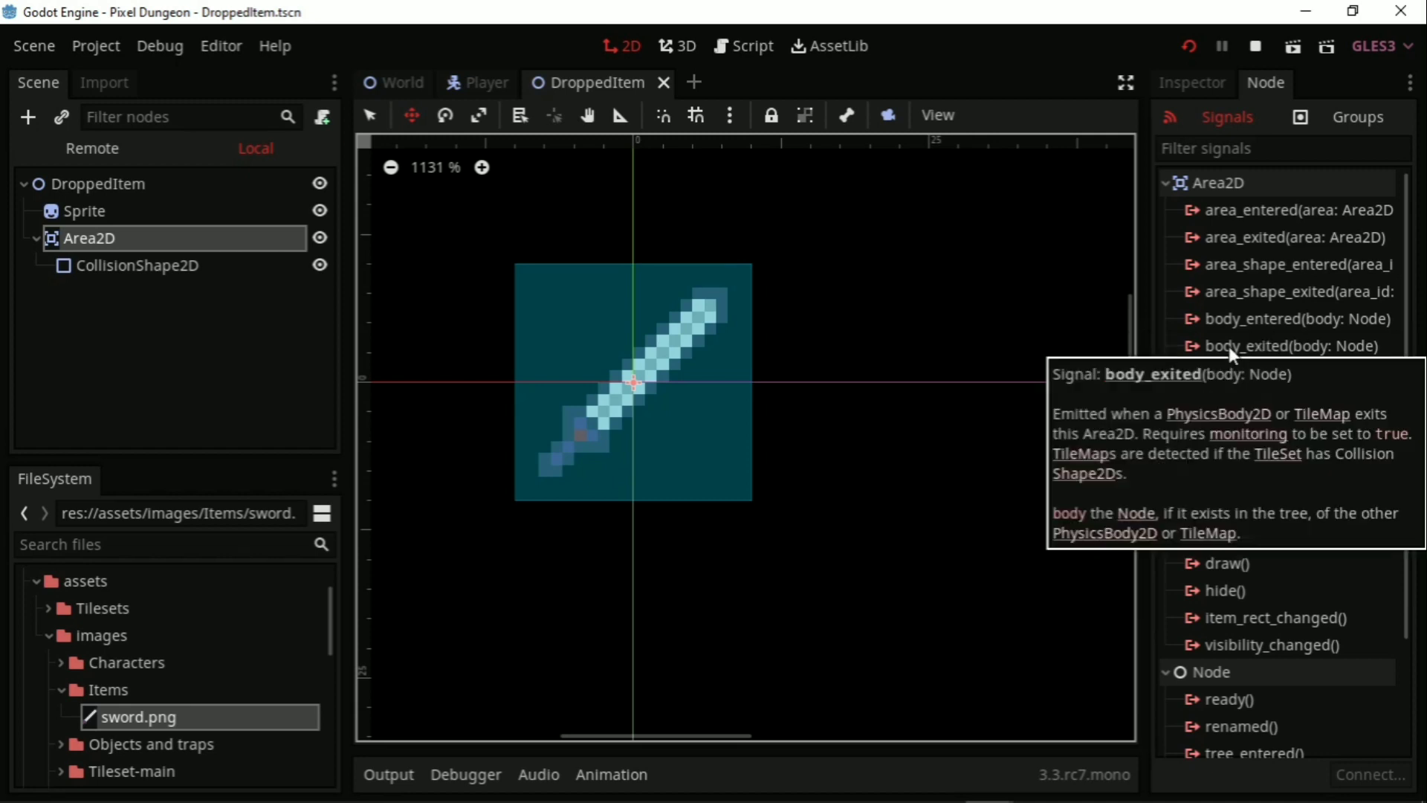
mouse_move(1231, 373)
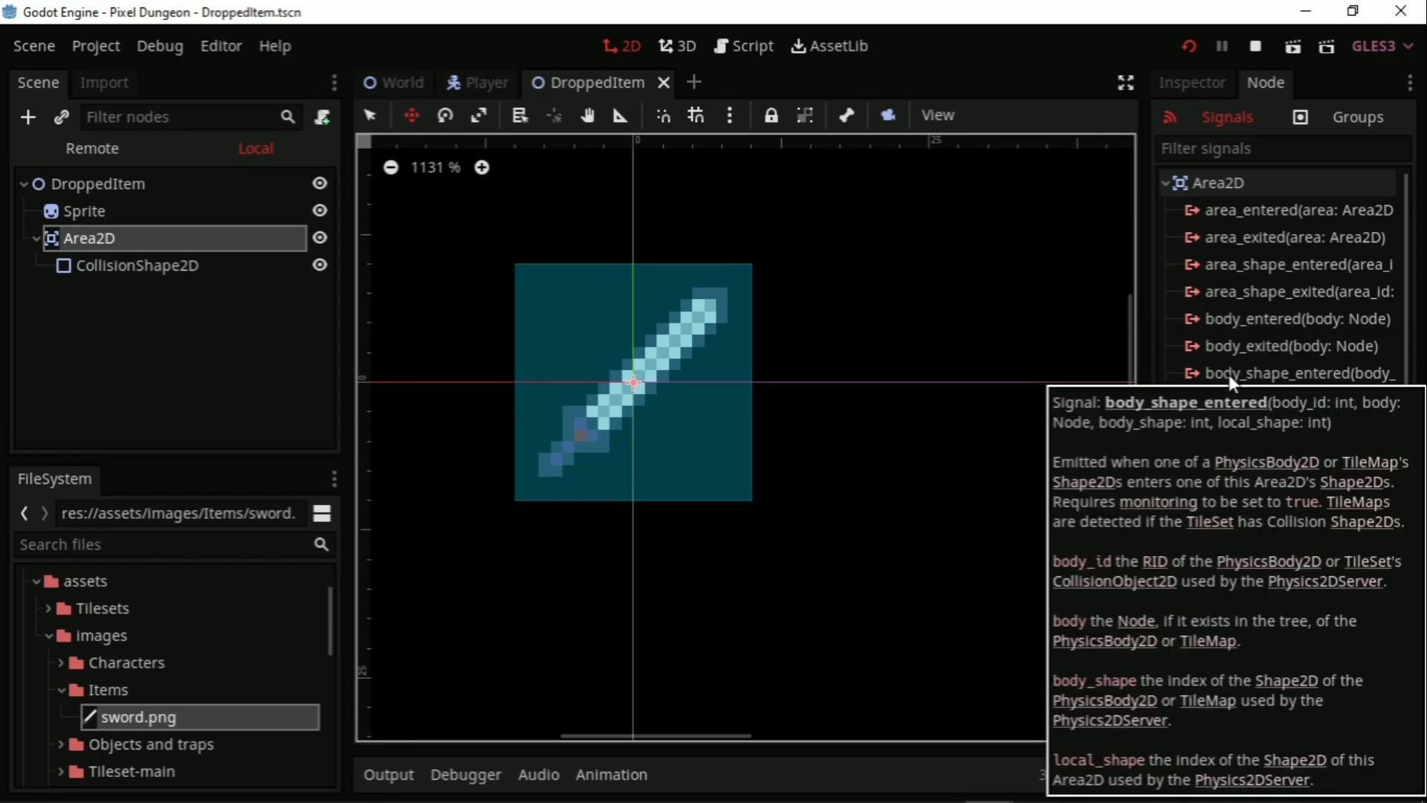
Step: Switch to the World scene, zoom out and open the World root's World.gd script
left_click(399, 84)
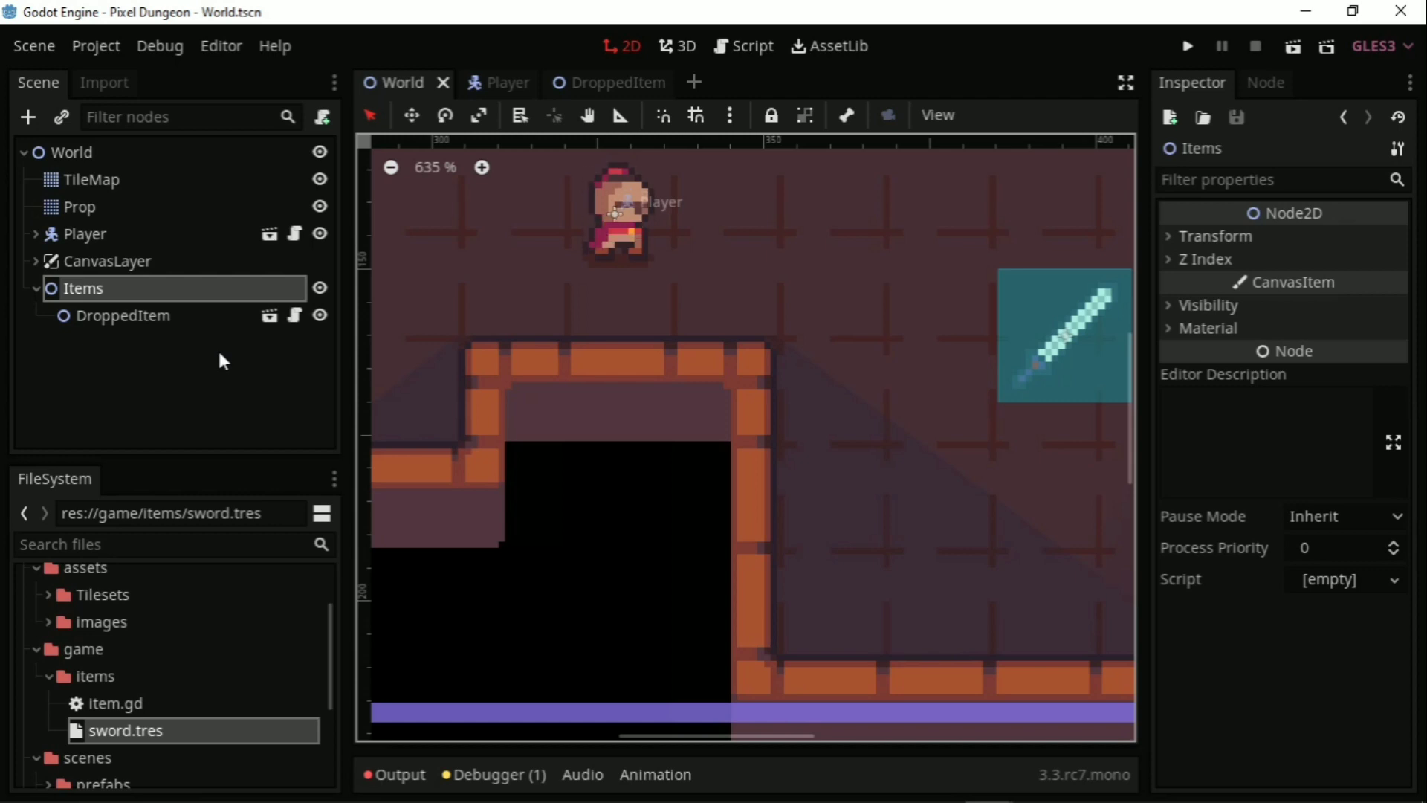
scroll("down", 3)
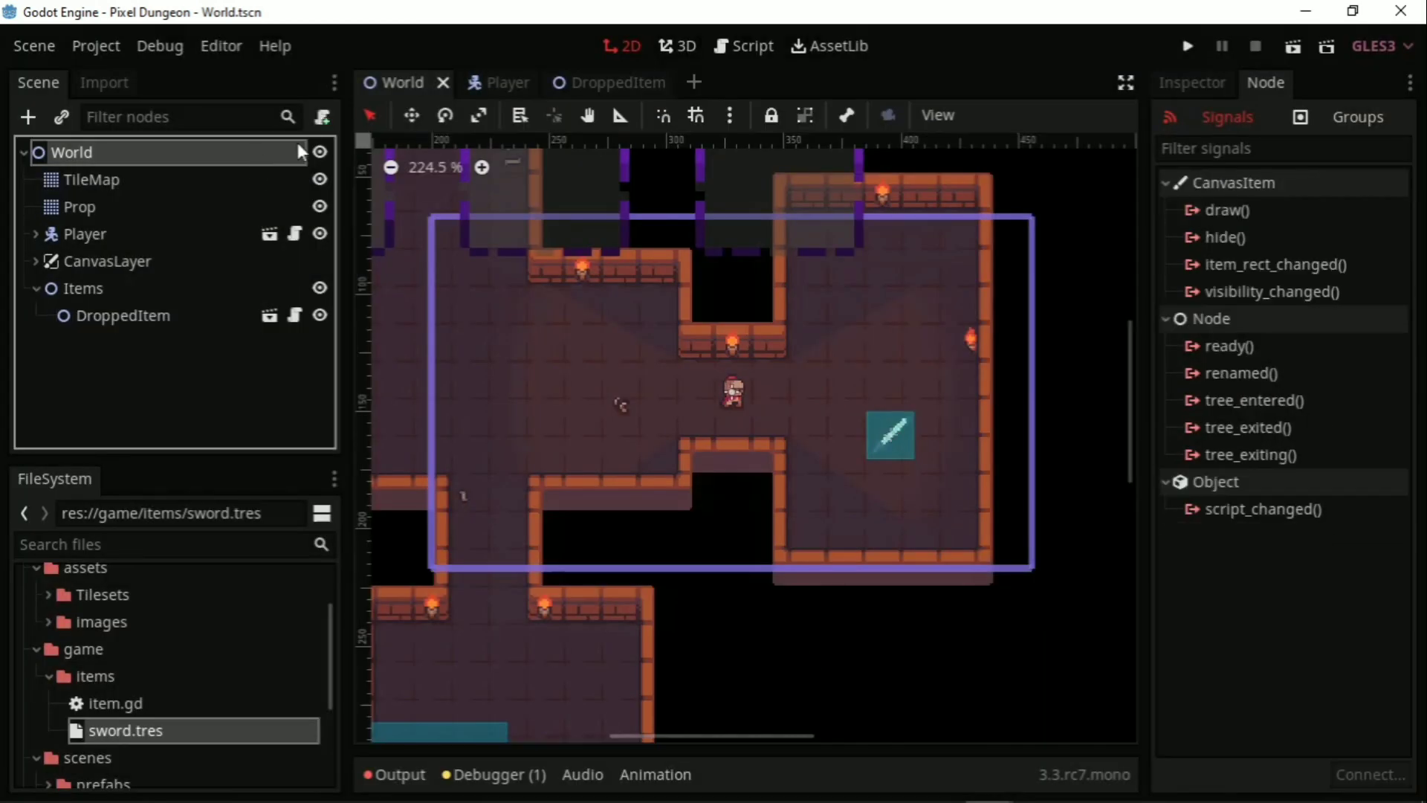
left_click(1188, 46)
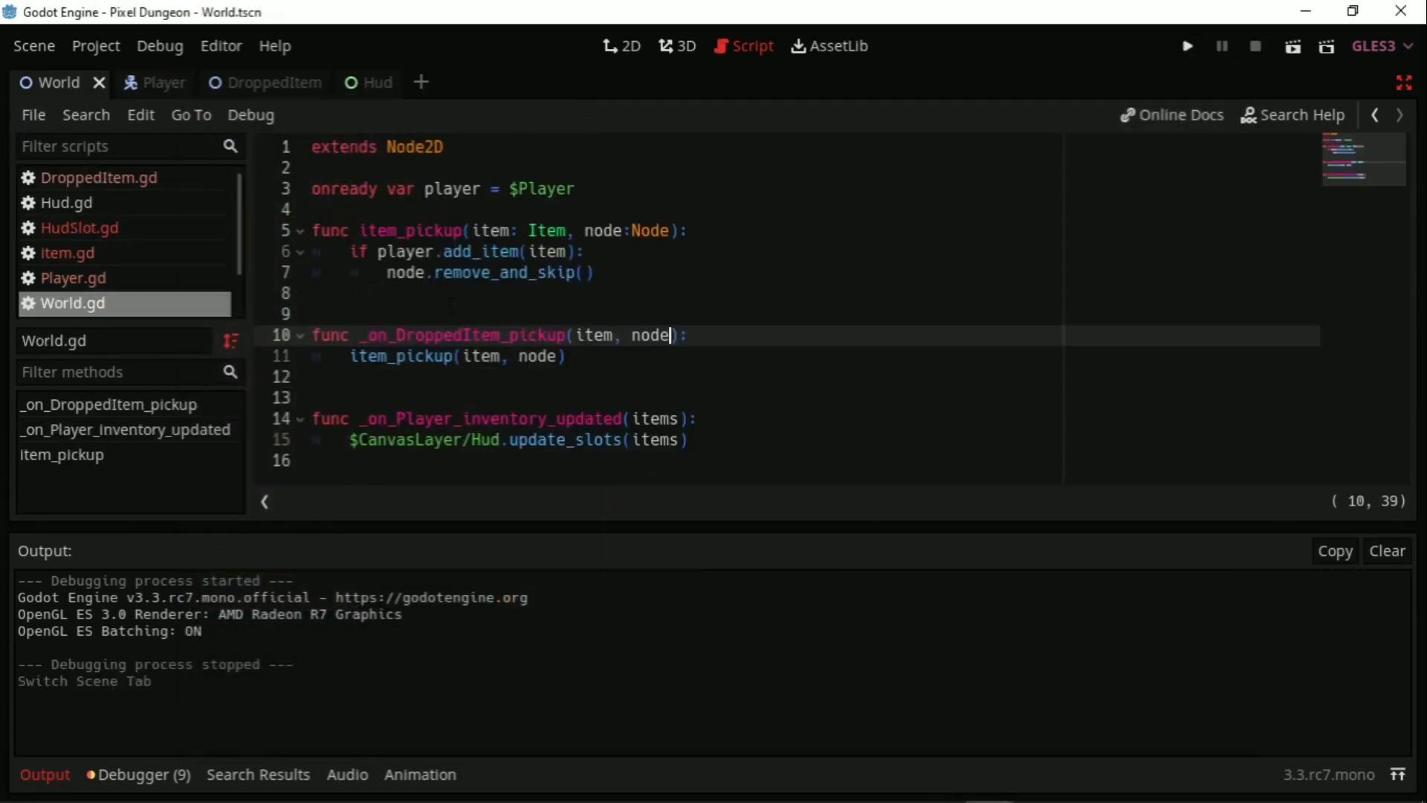
Step: Review Player.gd's add_item emitting inventory_updated, then run the game to test pickup
left_click(144, 82)
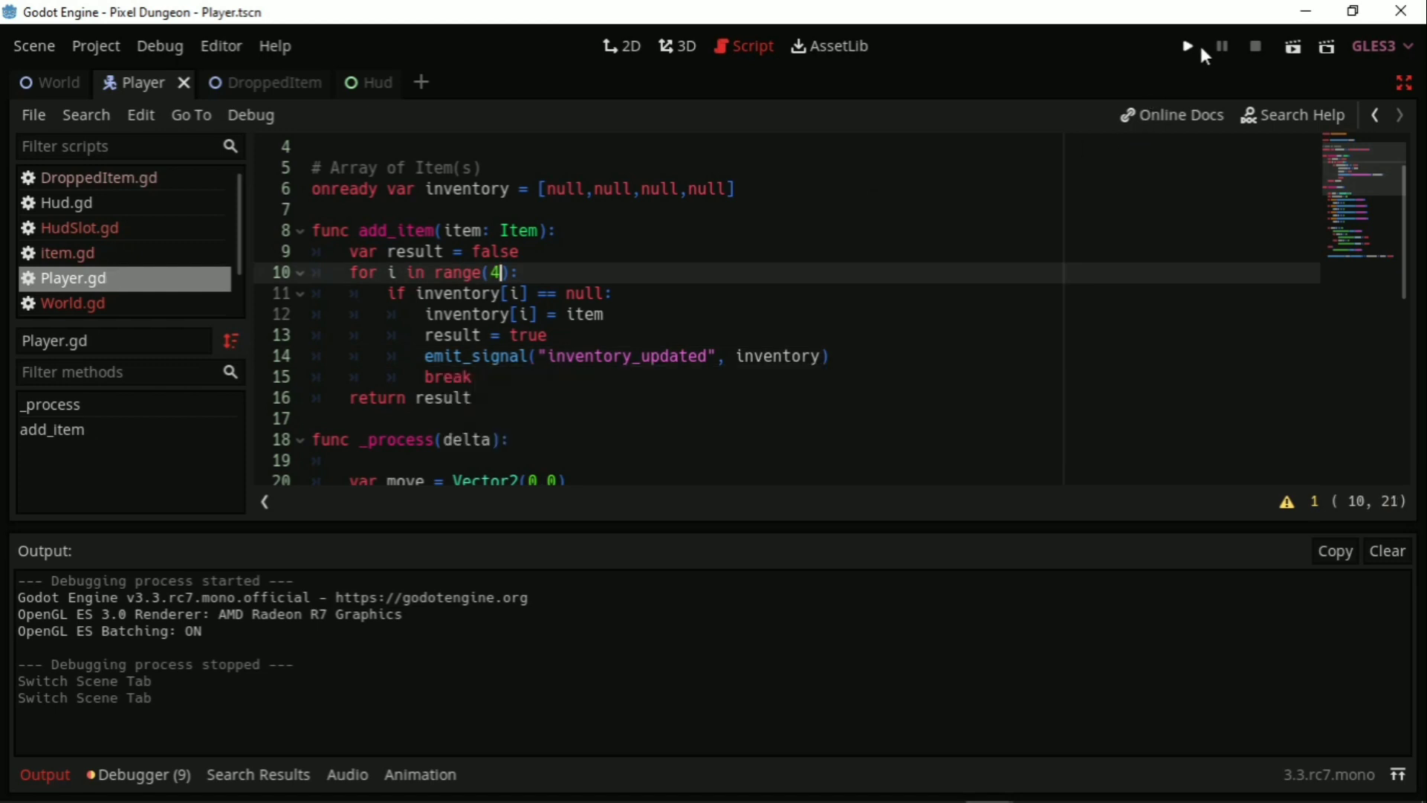
left_click(1186, 46)
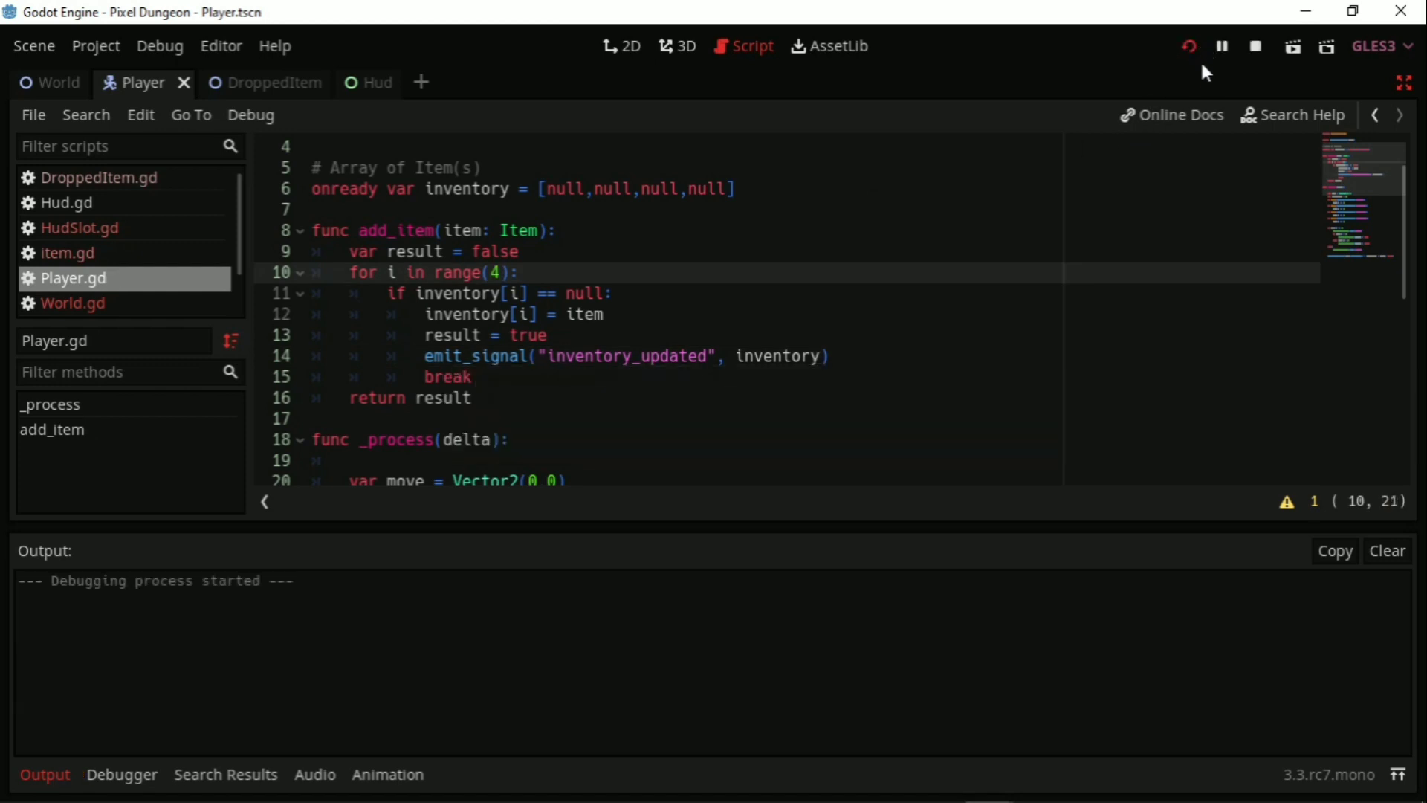